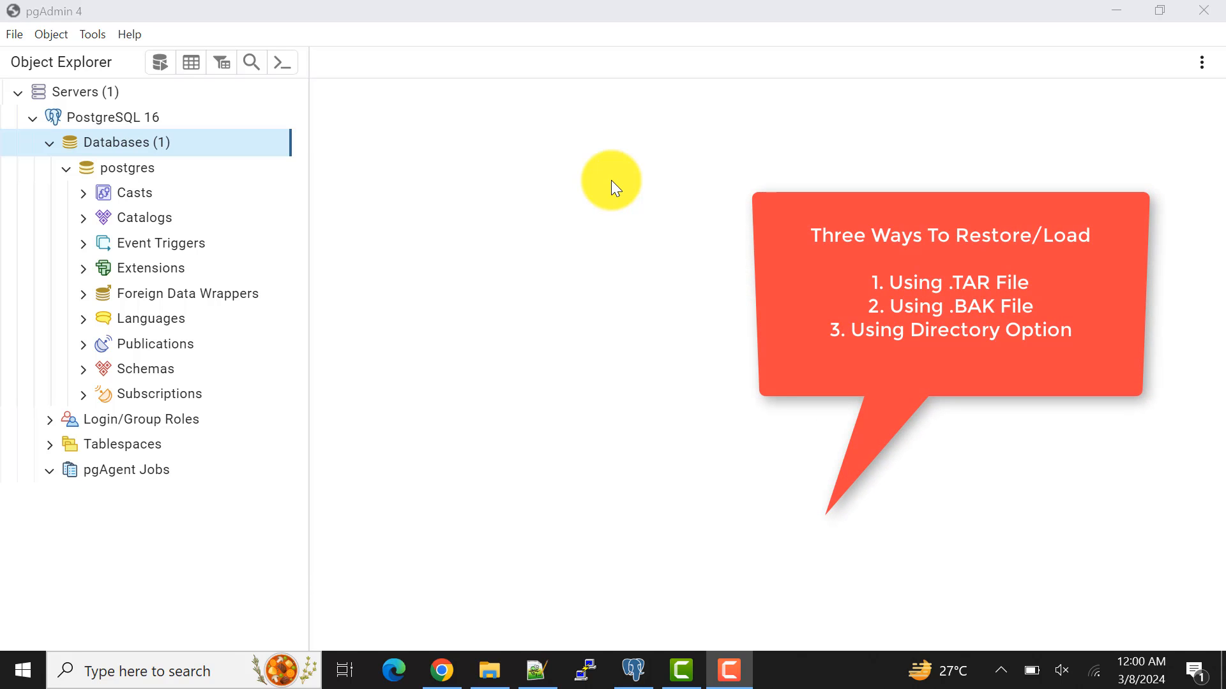
# Bring up the postgresqltutorial.com sample database page with the DVD Rental download link in Chrome
pyautogui.click(118, 117)
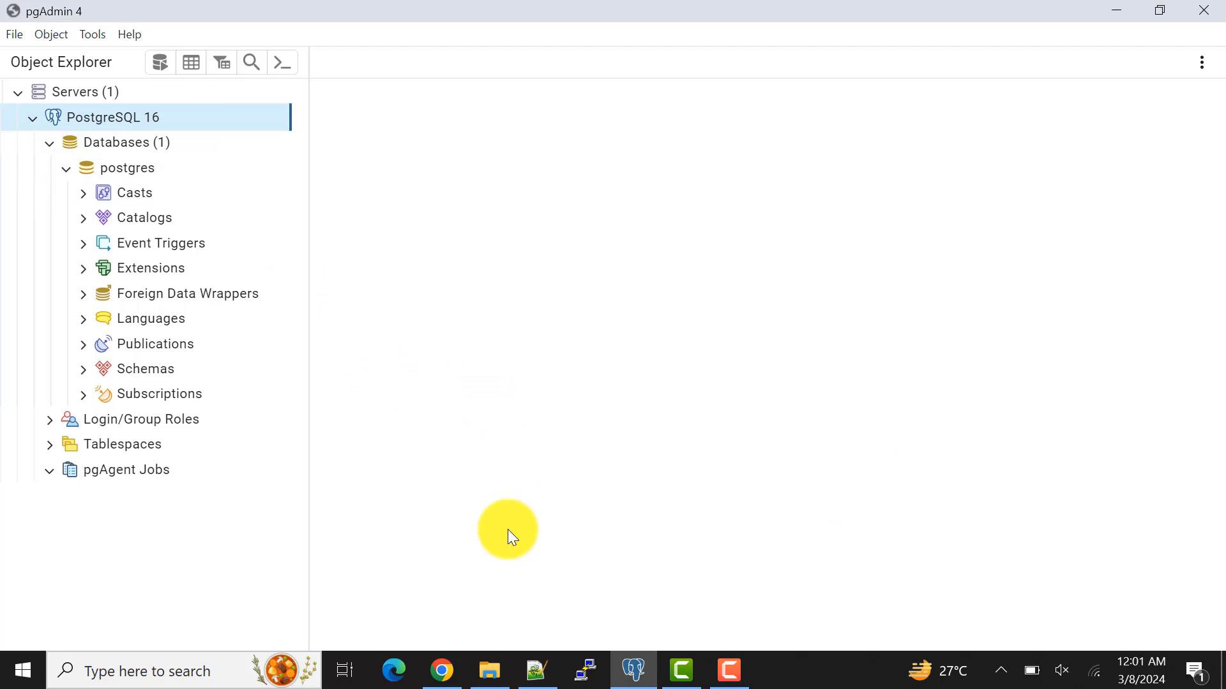
pyautogui.click(440, 670)
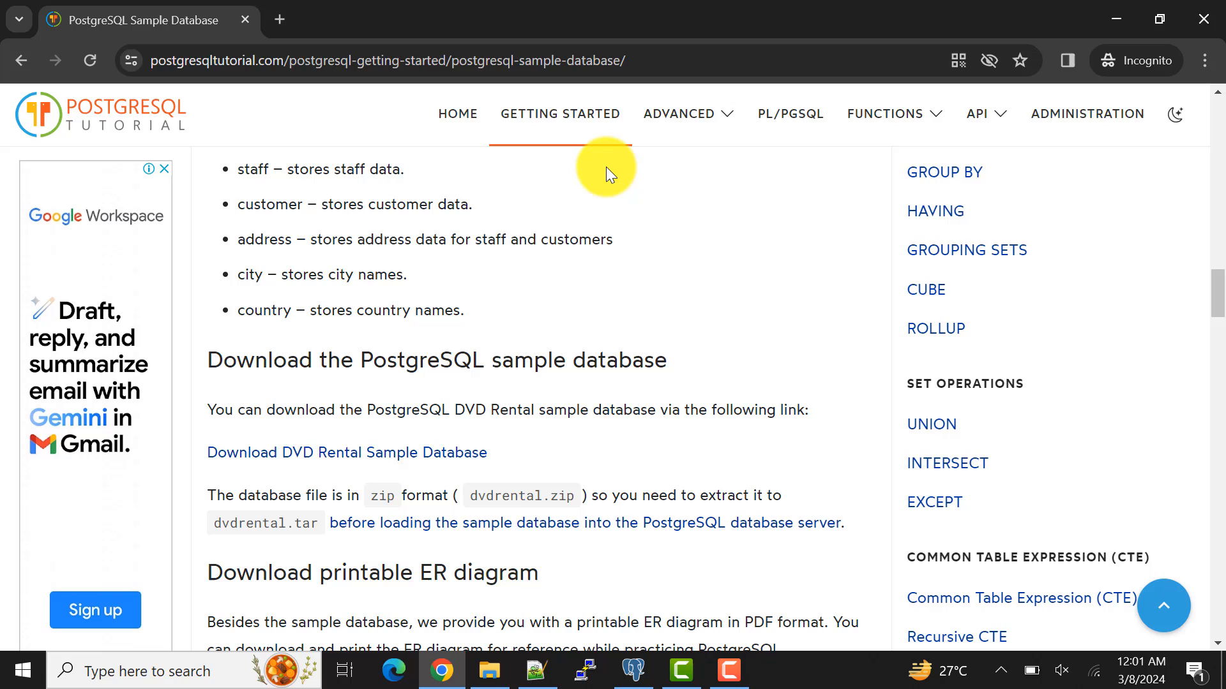
pyautogui.moveTo(667, 61)
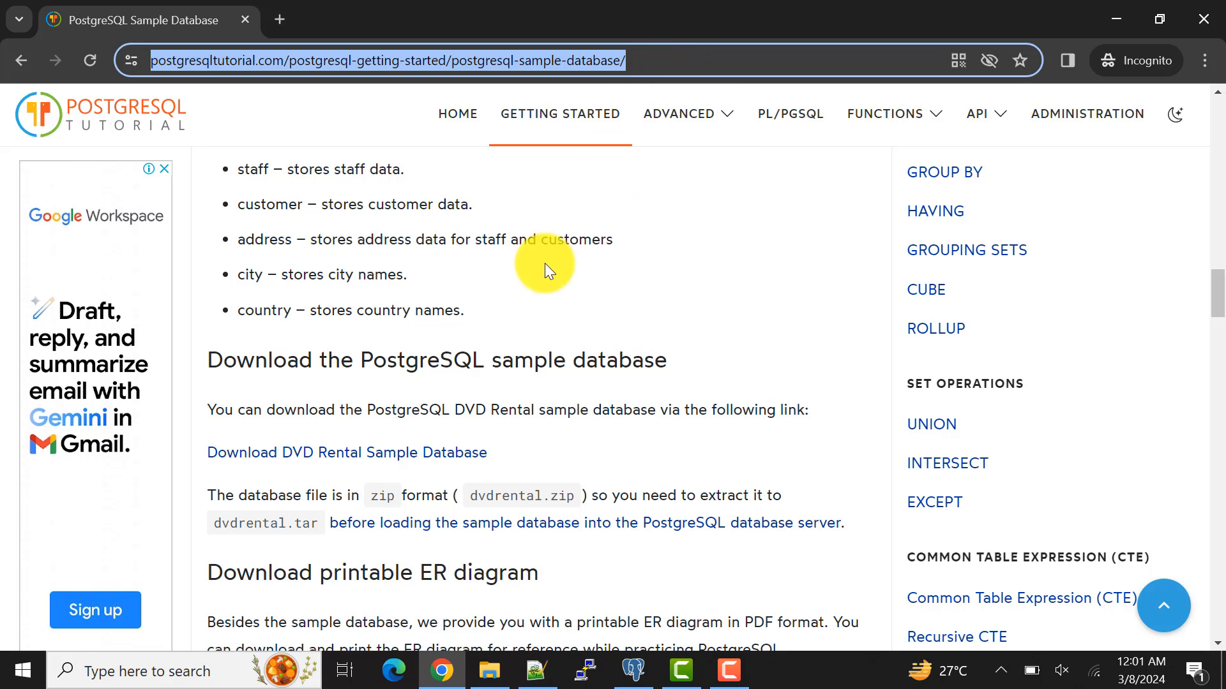
pyautogui.moveTo(425, 461)
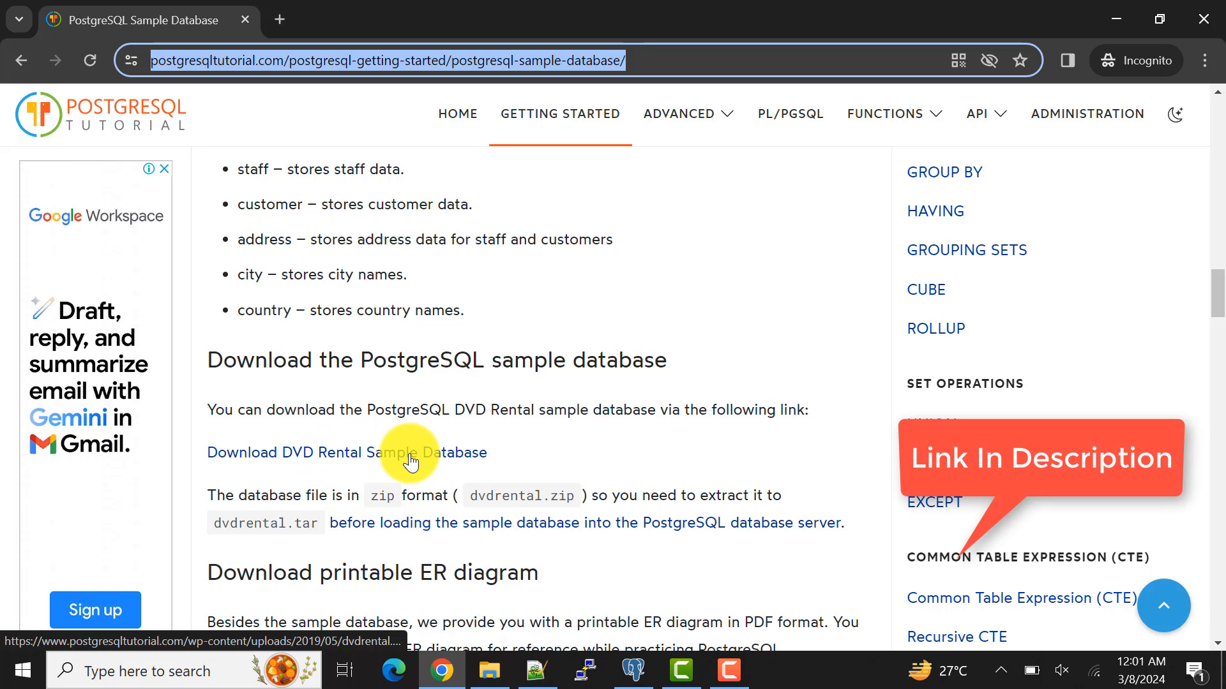
pyautogui.moveTo(660, 490)
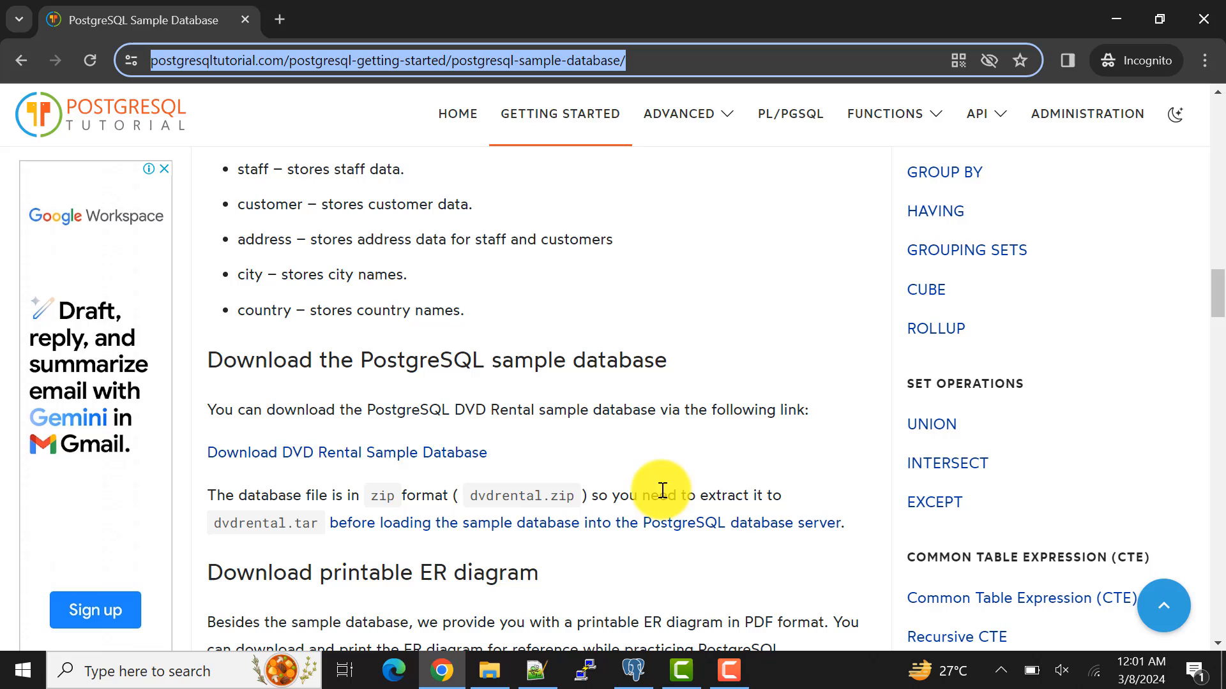
# Create a new empty database named dvdrental under the server's Databases group and save it
pyautogui.click(632, 670)
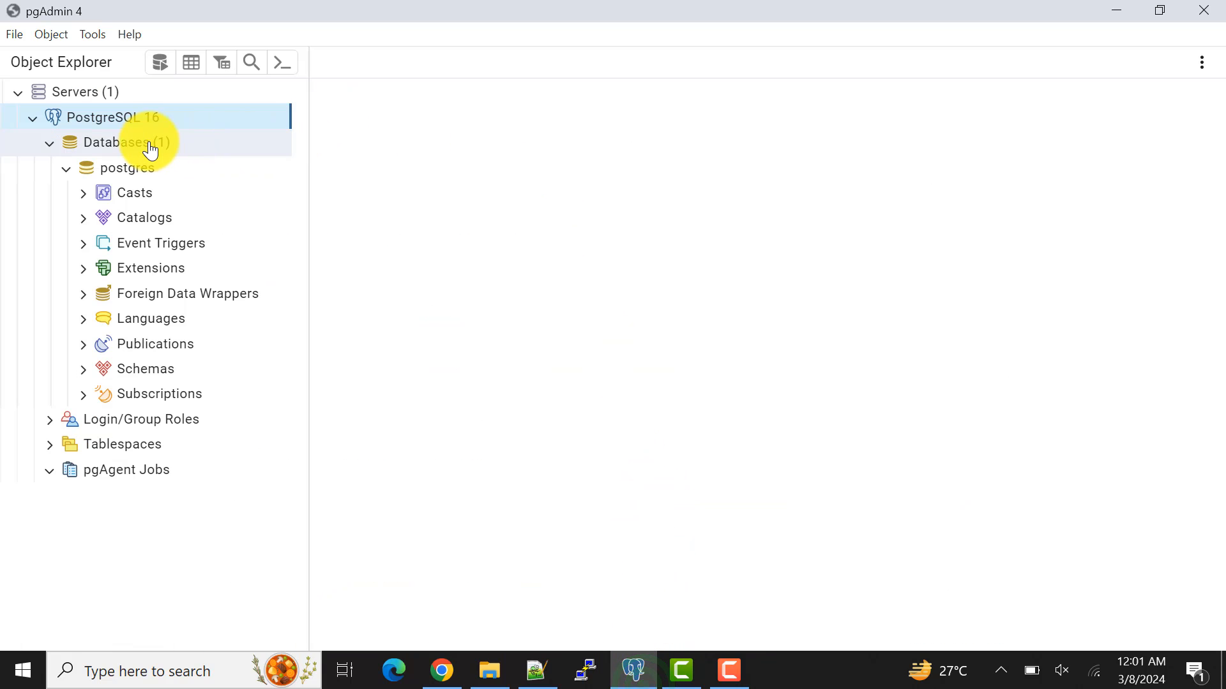
pyautogui.click(125, 142)
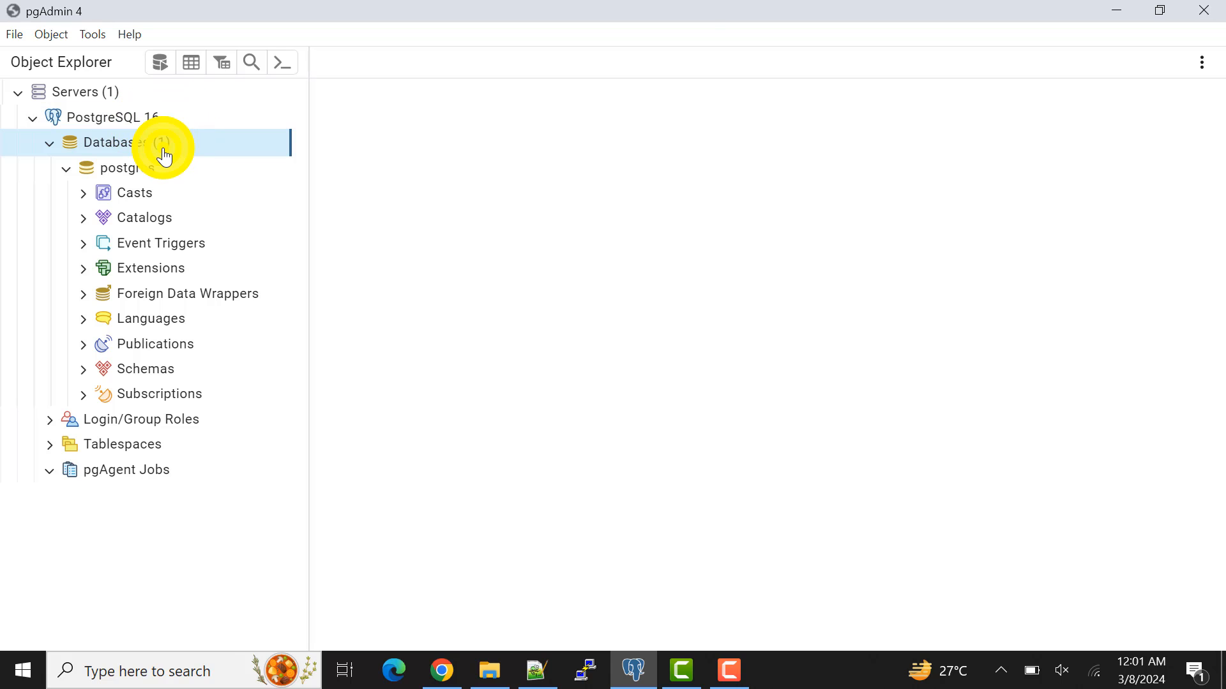
pyautogui.rightClick(117, 142)
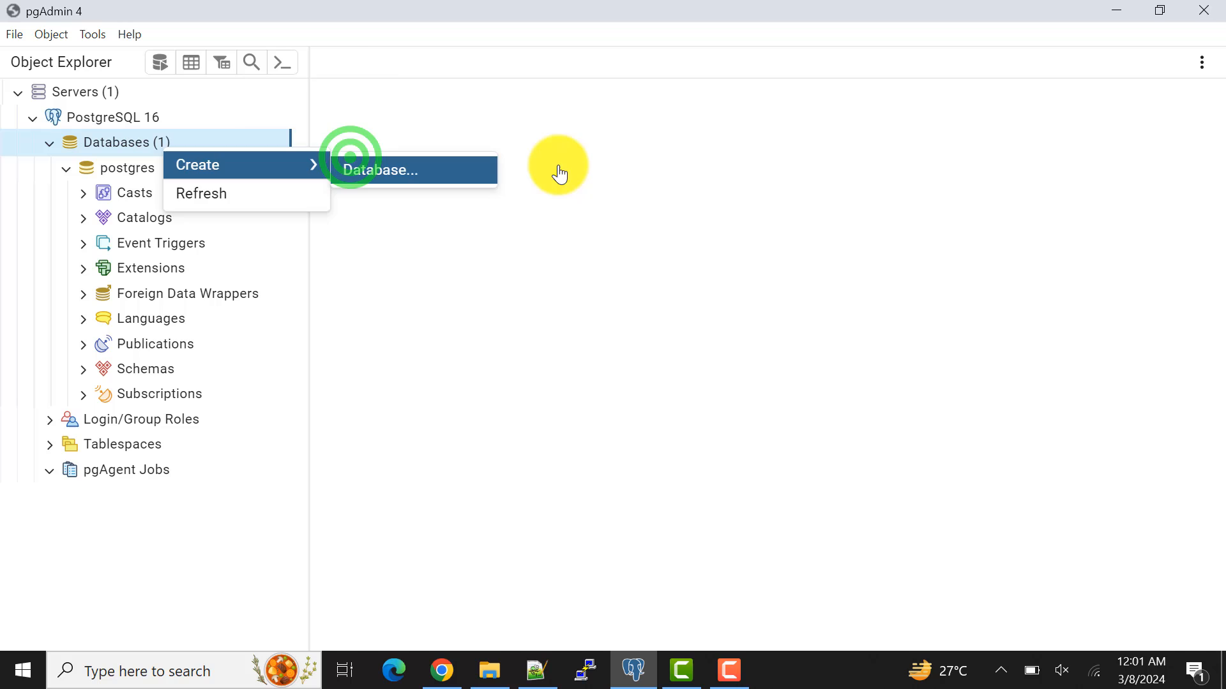
pyautogui.click(381, 170)
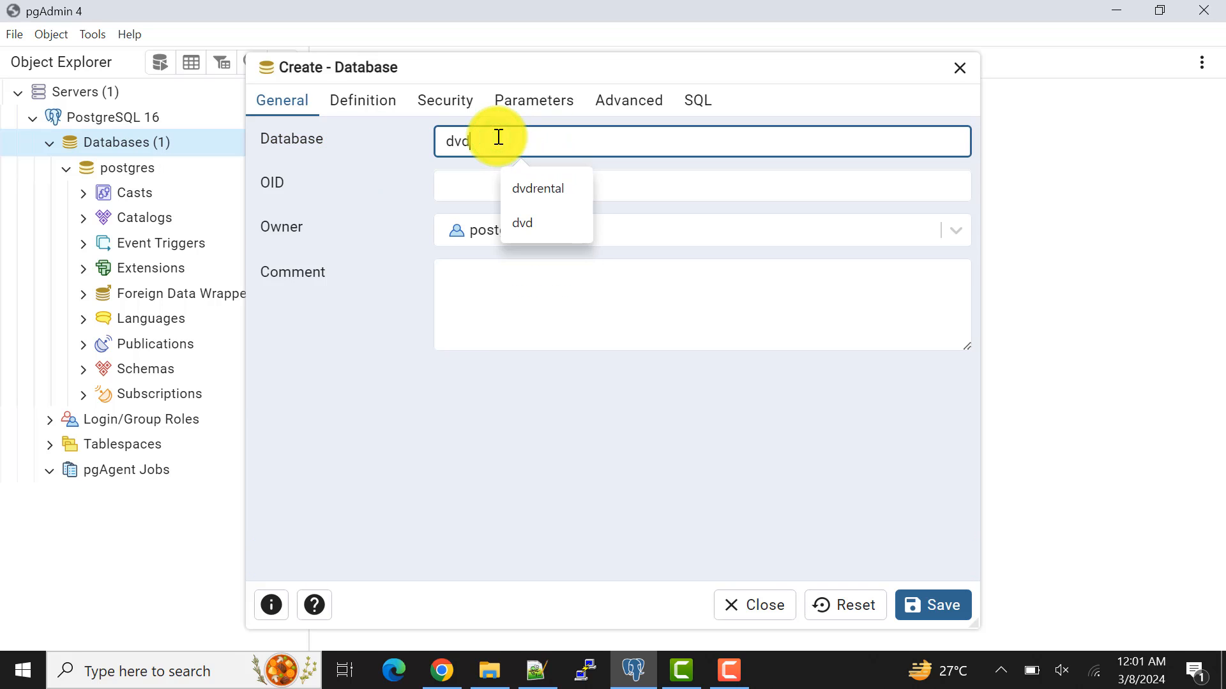
pyautogui.click(538, 189)
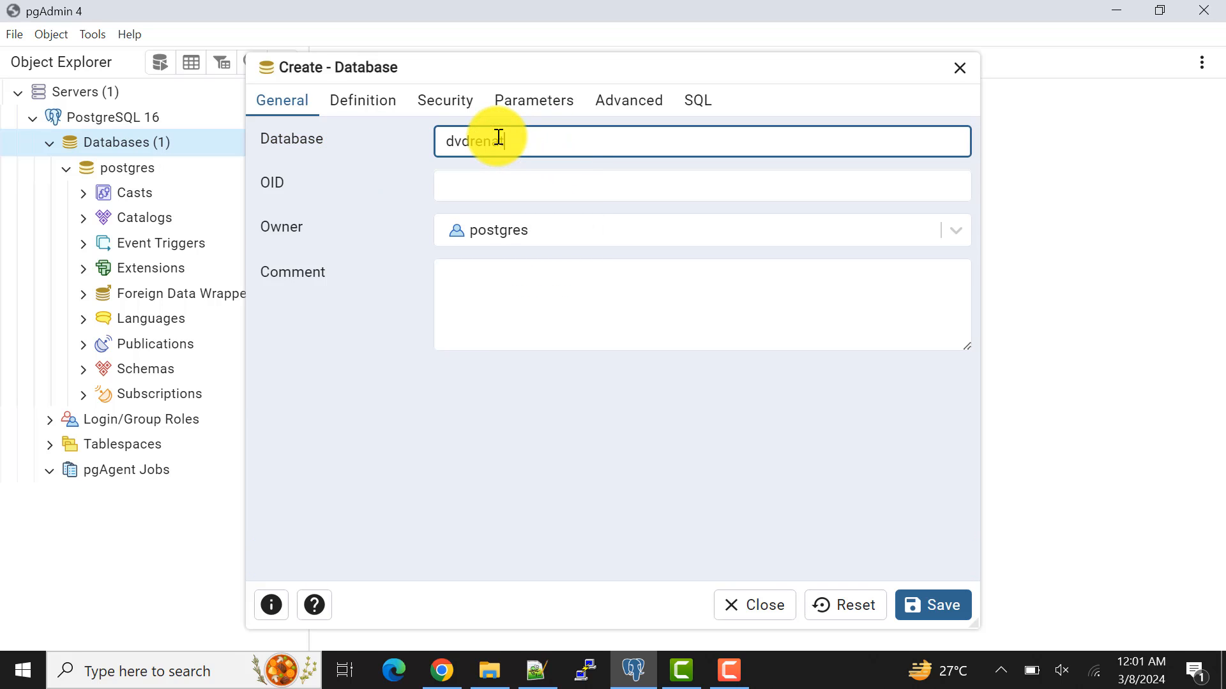
pyautogui.write('l')
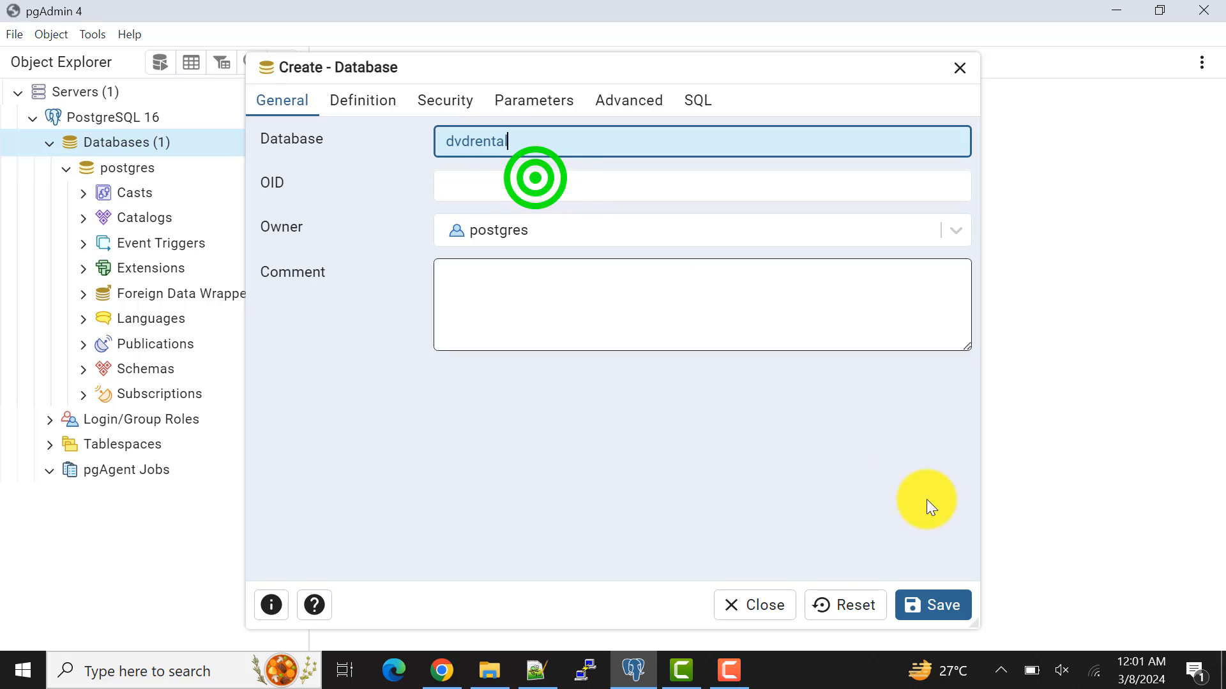
pyautogui.moveTo(702, 142)
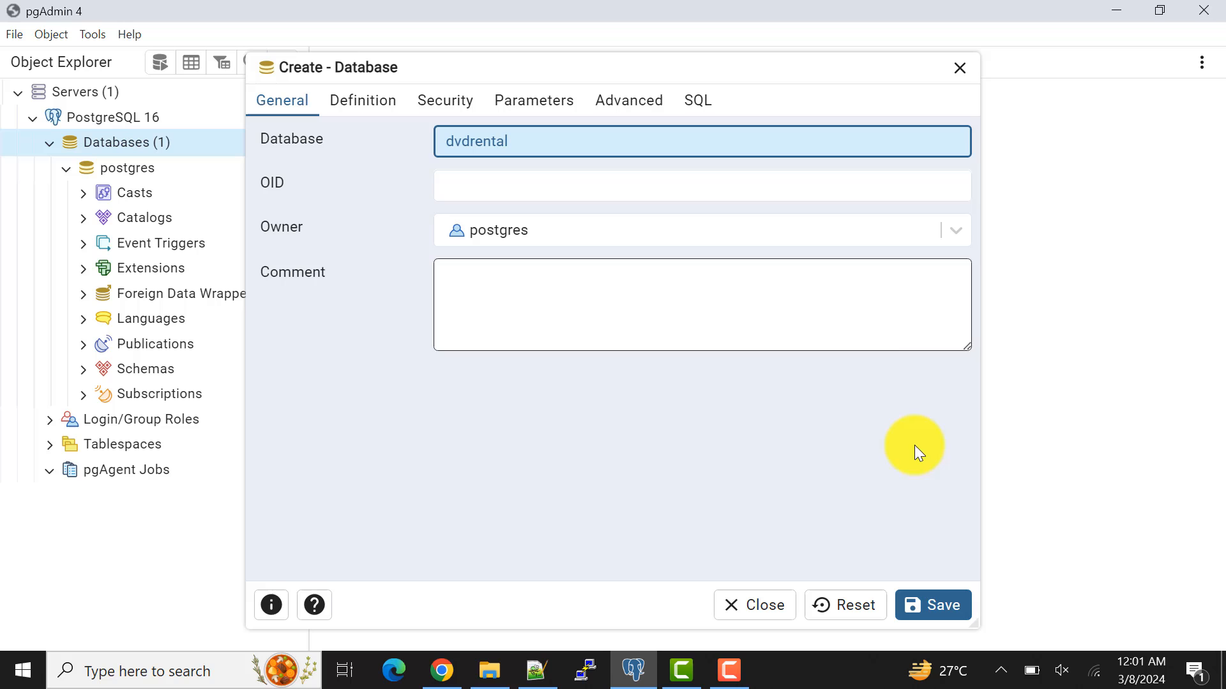
pyautogui.click(932, 604)
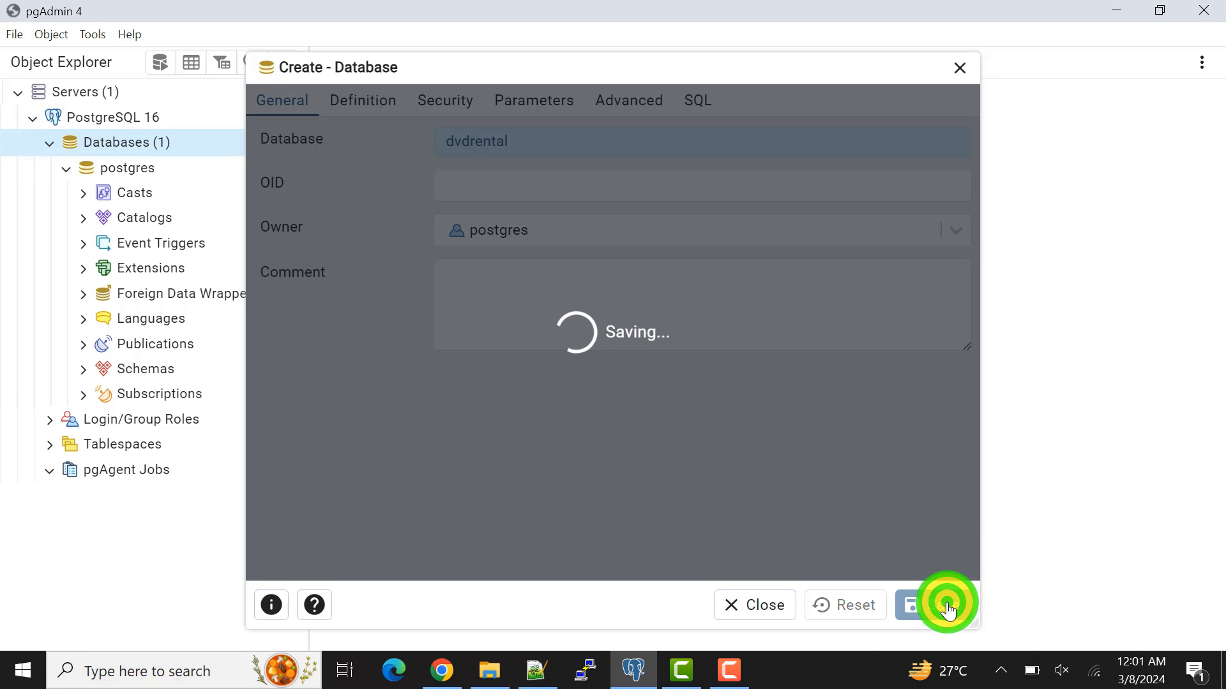
pyautogui.click(946, 604)
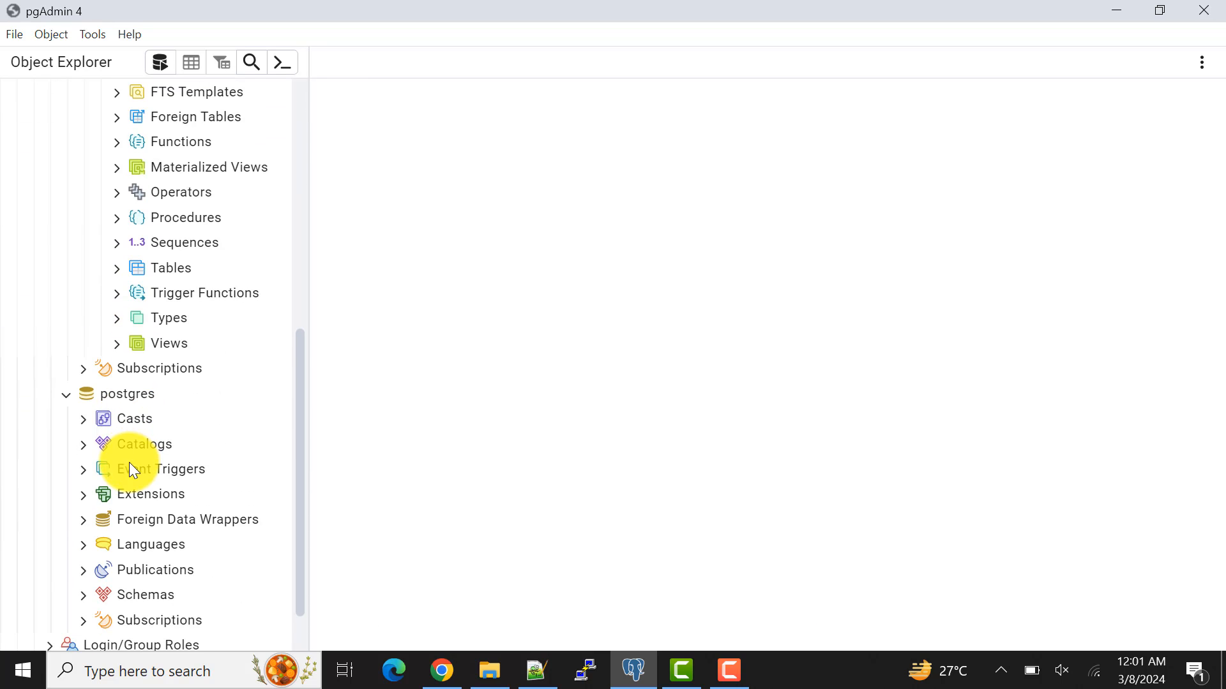
# Expand the dvdrental database and bring up its action list, which includes Restore
pyautogui.click(169, 344)
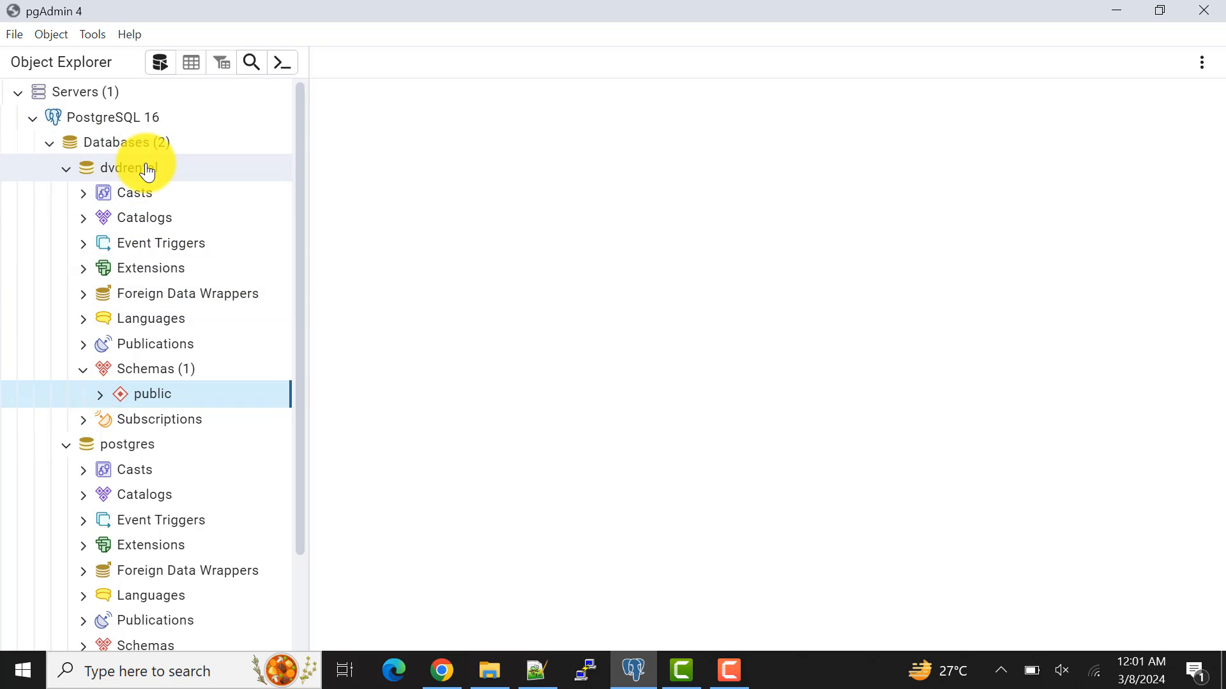
pyautogui.click(125, 167)
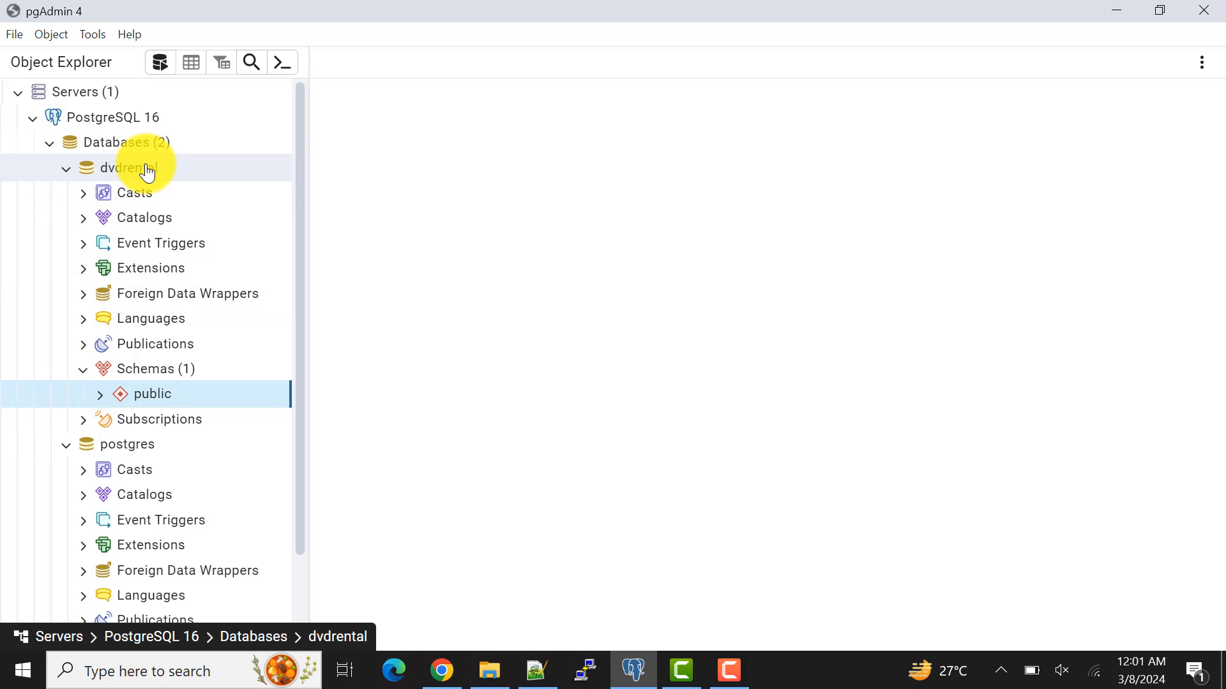
pyautogui.rightClick(125, 168)
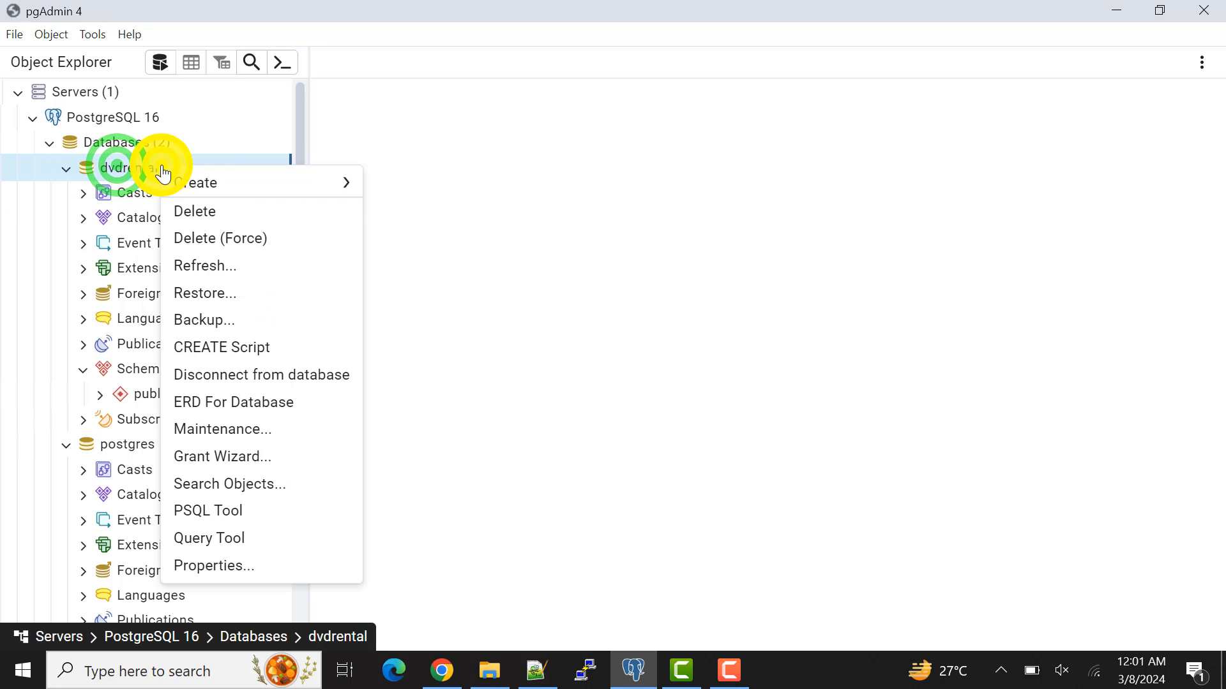
pyautogui.moveTo(280, 301)
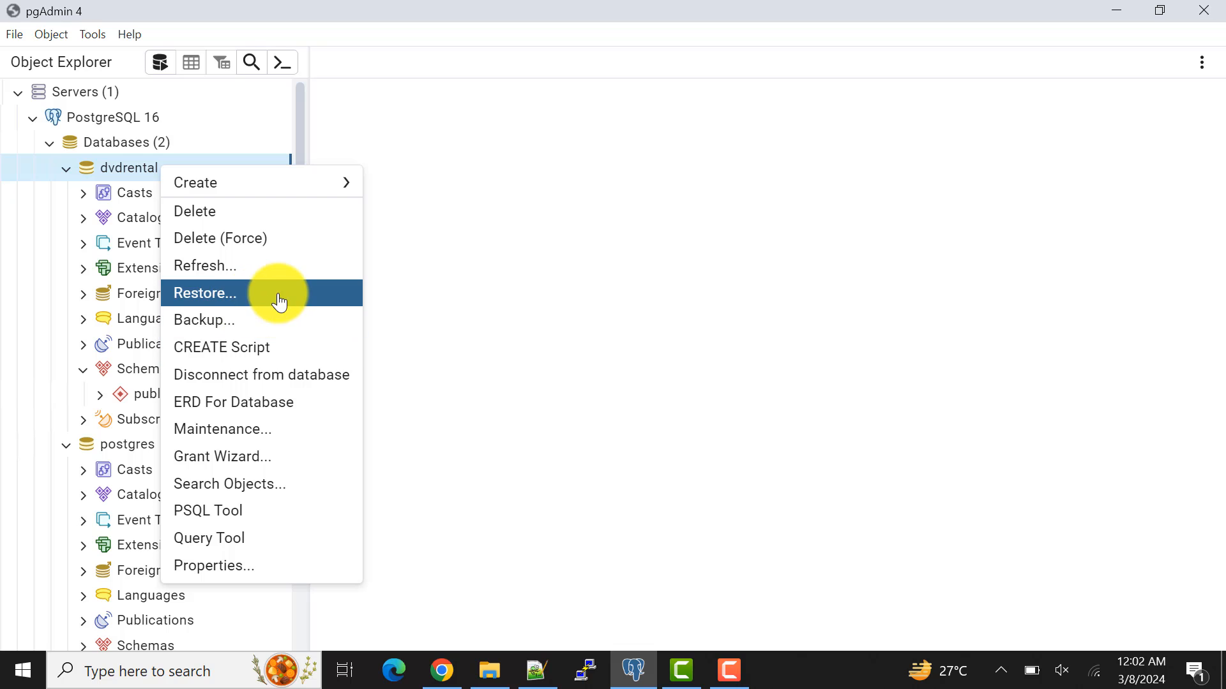
# Start a restore for dvdrental, review the format choices and keep Custom or tar
pyautogui.click(204, 294)
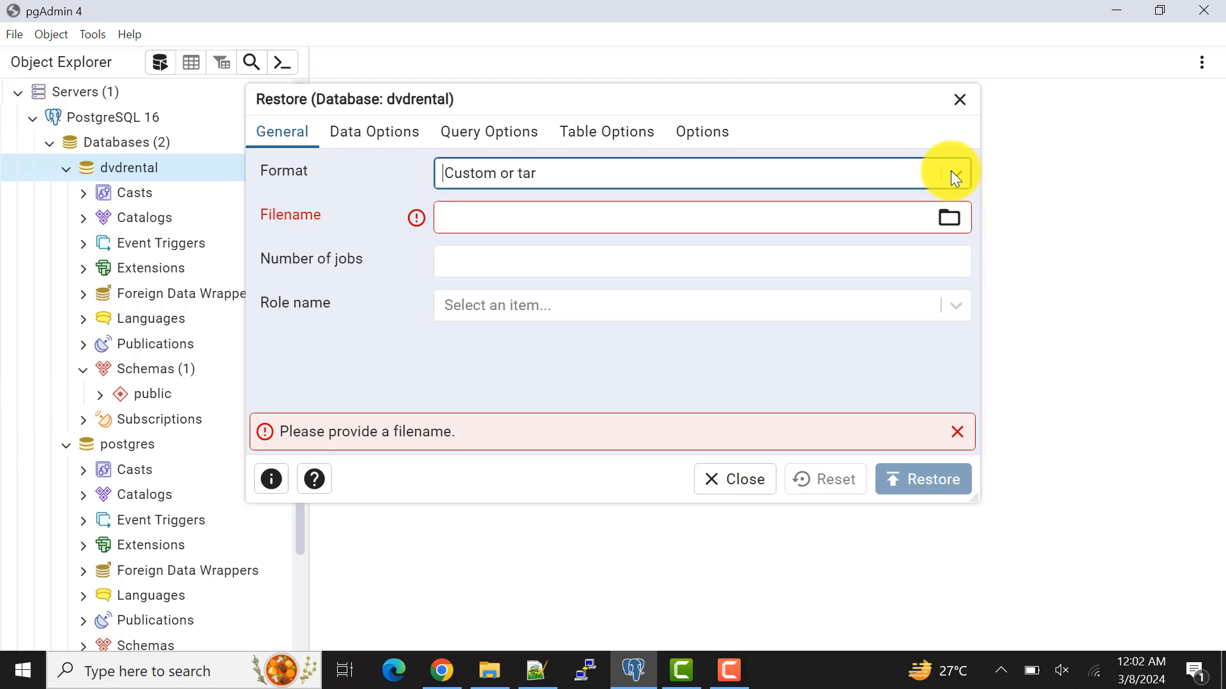
pyautogui.click(949, 172)
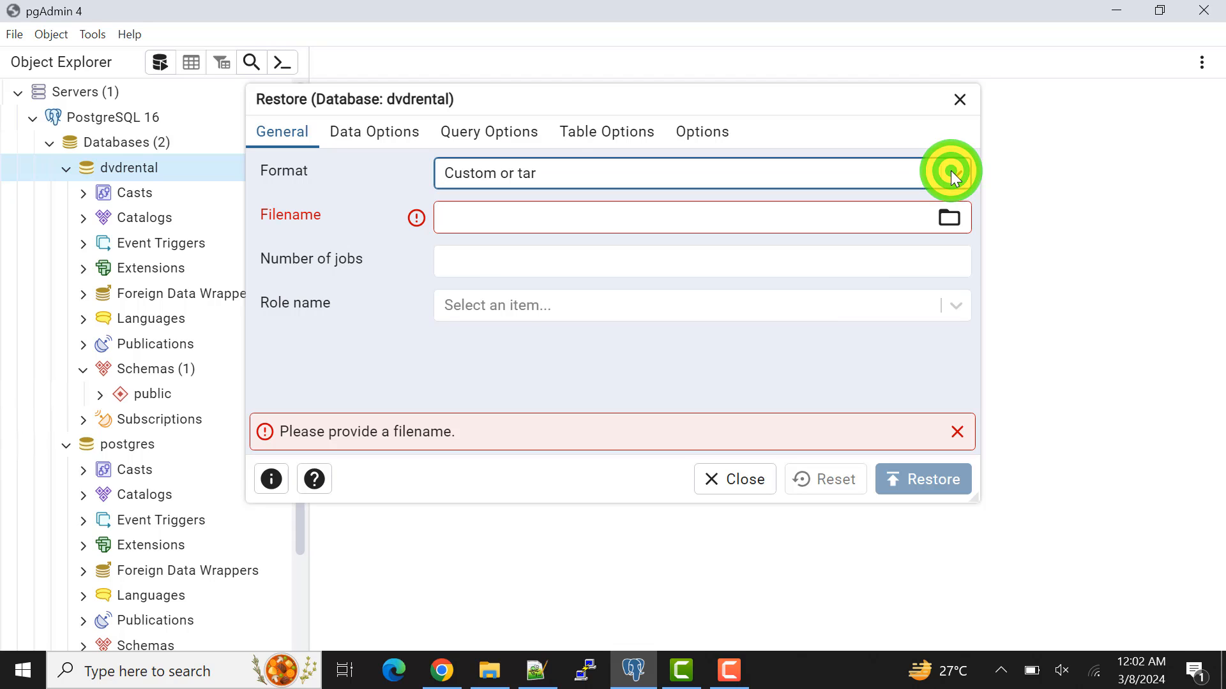
pyautogui.click(950, 173)
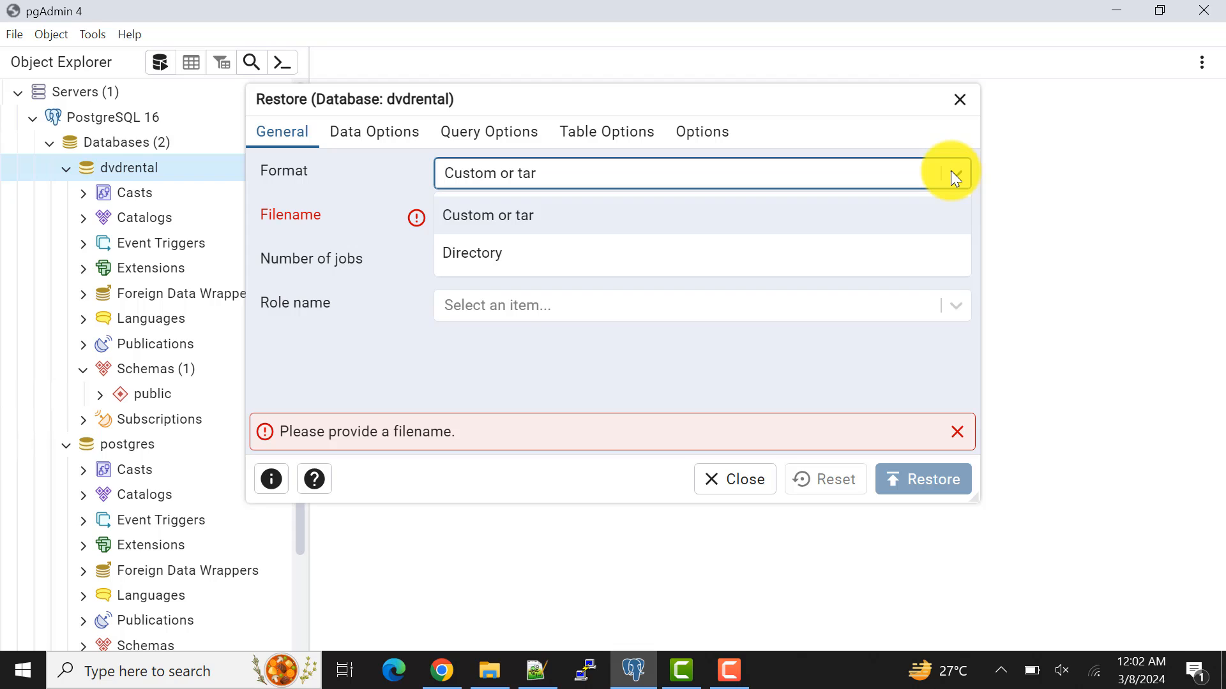
pyautogui.click(950, 173)
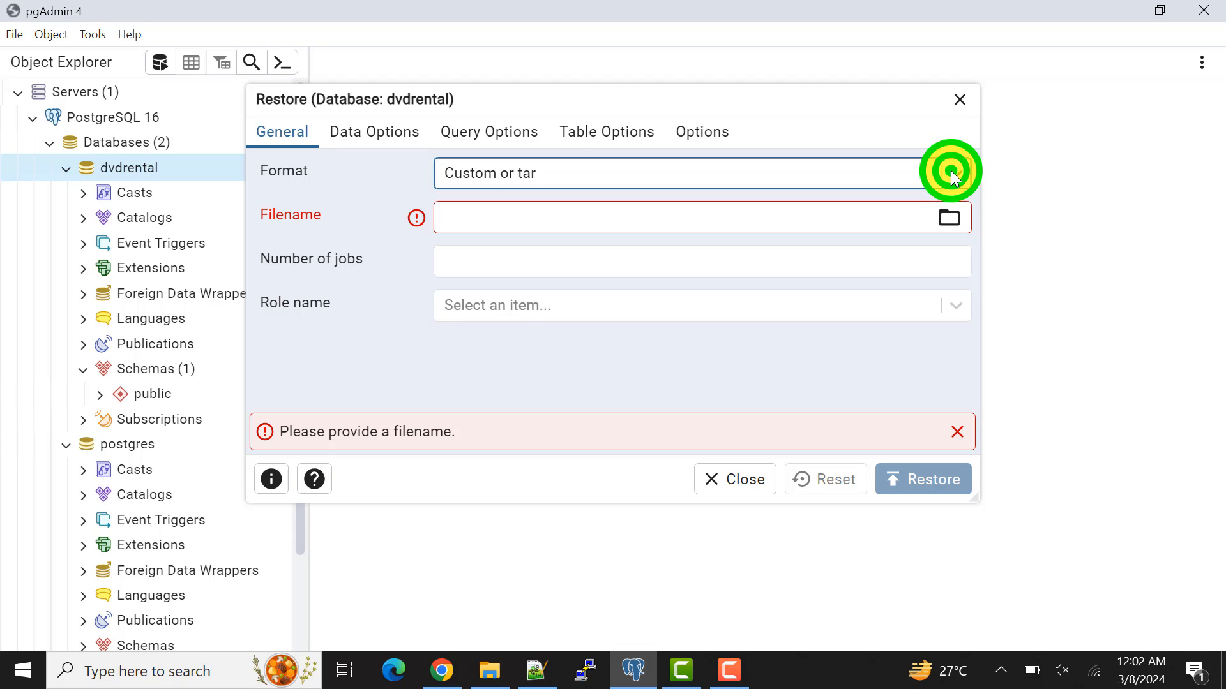
pyautogui.click(952, 173)
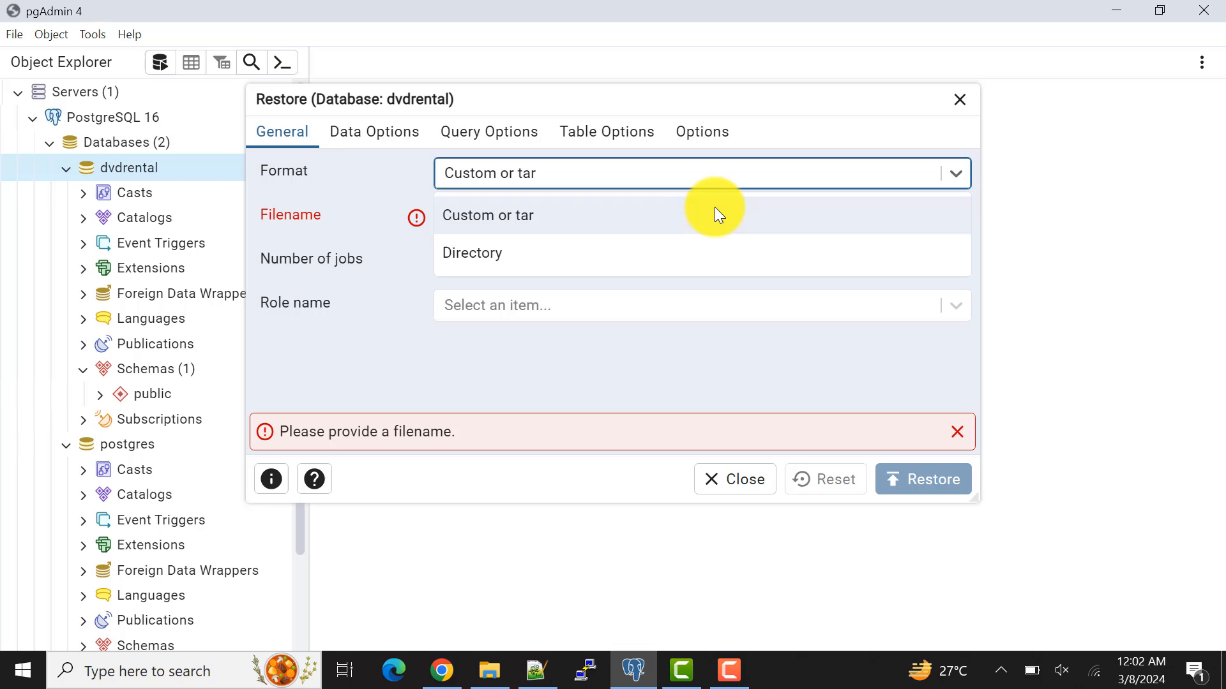
pyautogui.click(489, 216)
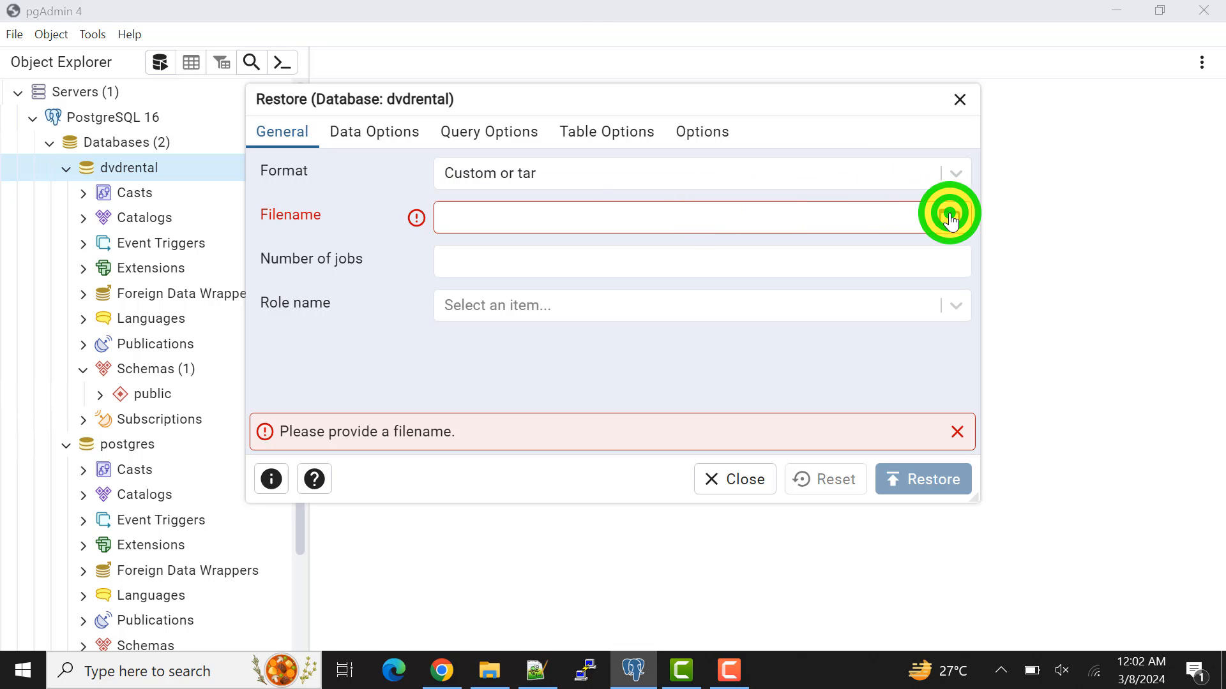
# Set the restore filename to D:\DB pgAdmin\dvdrental.tar via the file browser
pyautogui.click(949, 217)
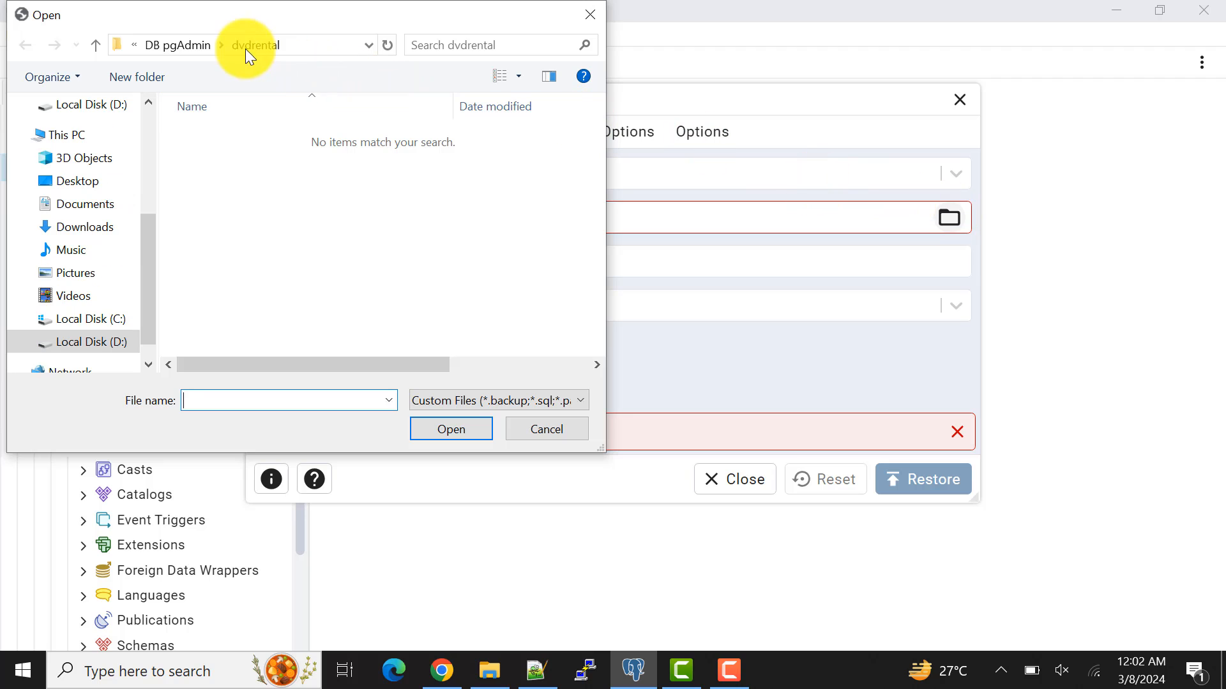
pyautogui.click(177, 44)
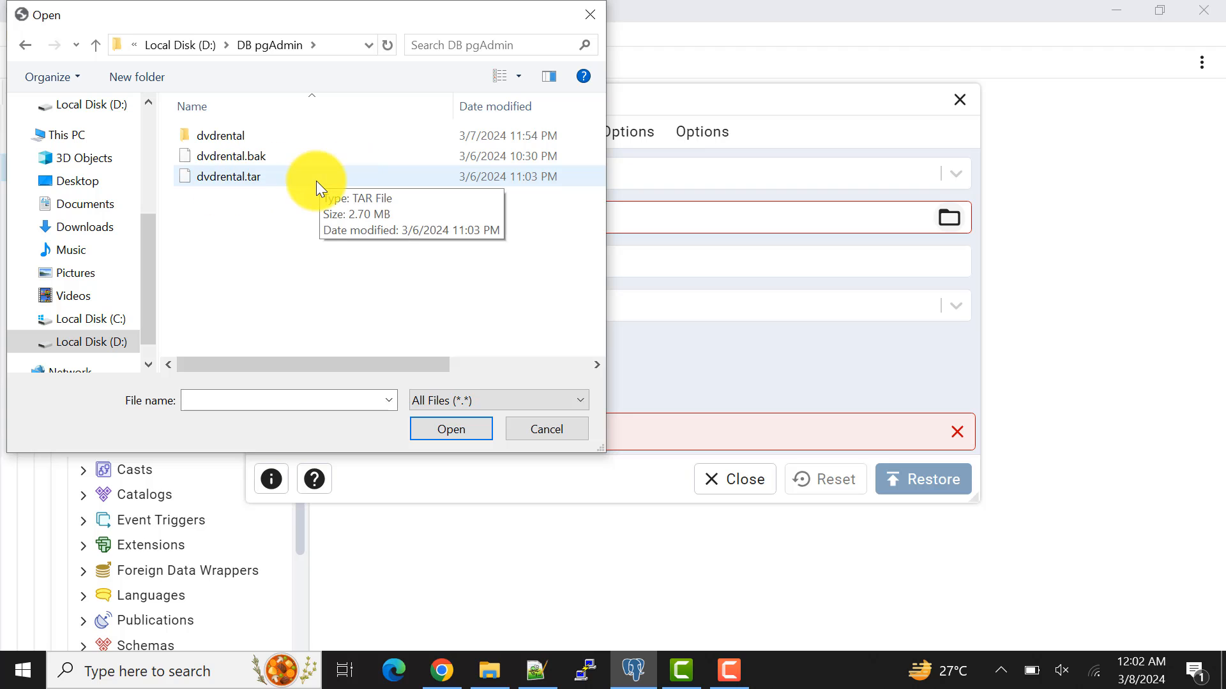
pyautogui.click(227, 176)
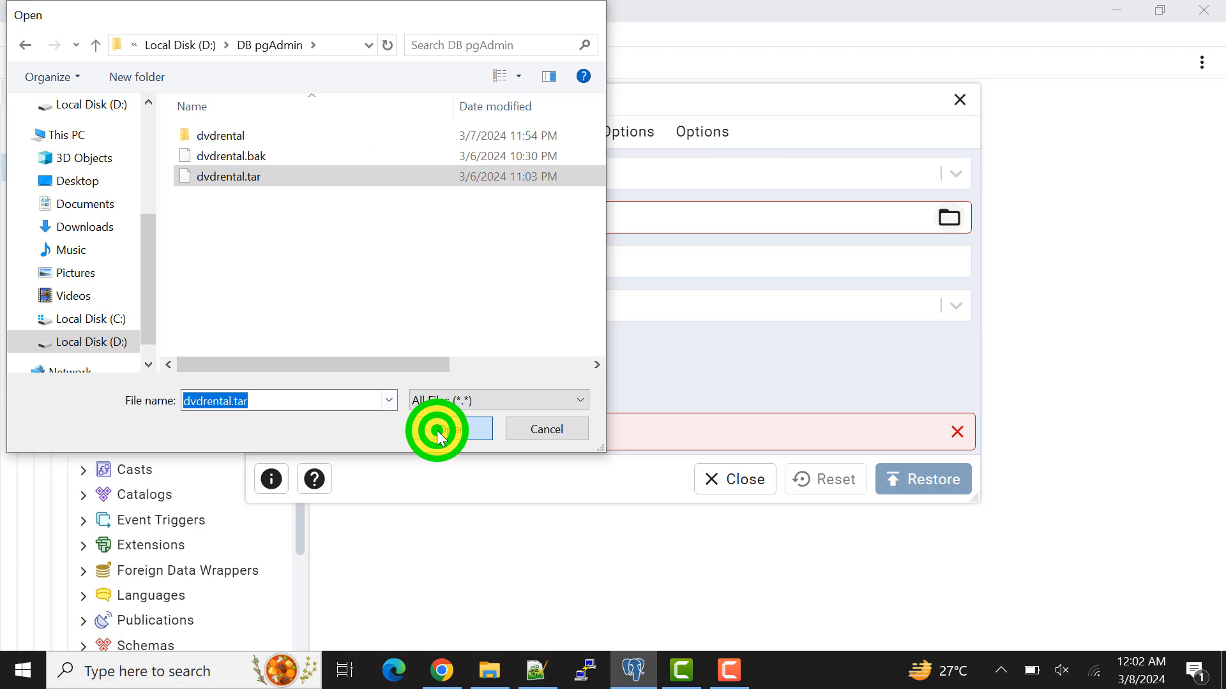
pyautogui.click(449, 429)
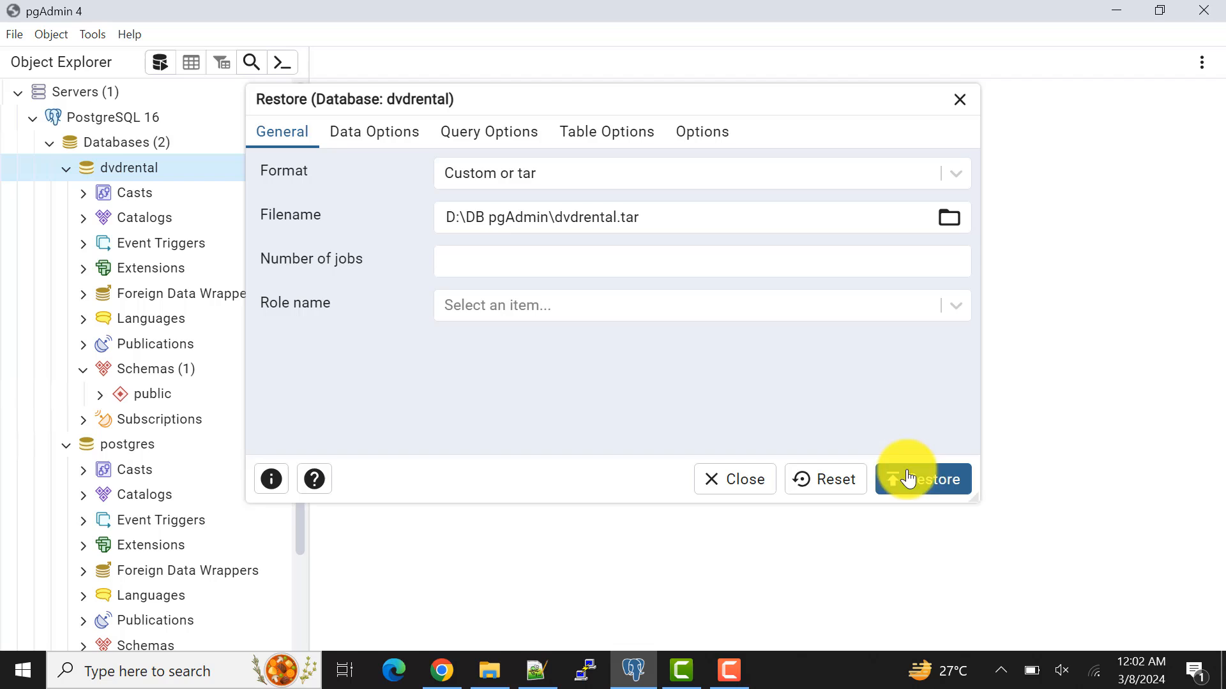
# Restore dvdrental from the tar backup and expand its Tables list showing 15 tables like actor and film
pyautogui.click(928, 479)
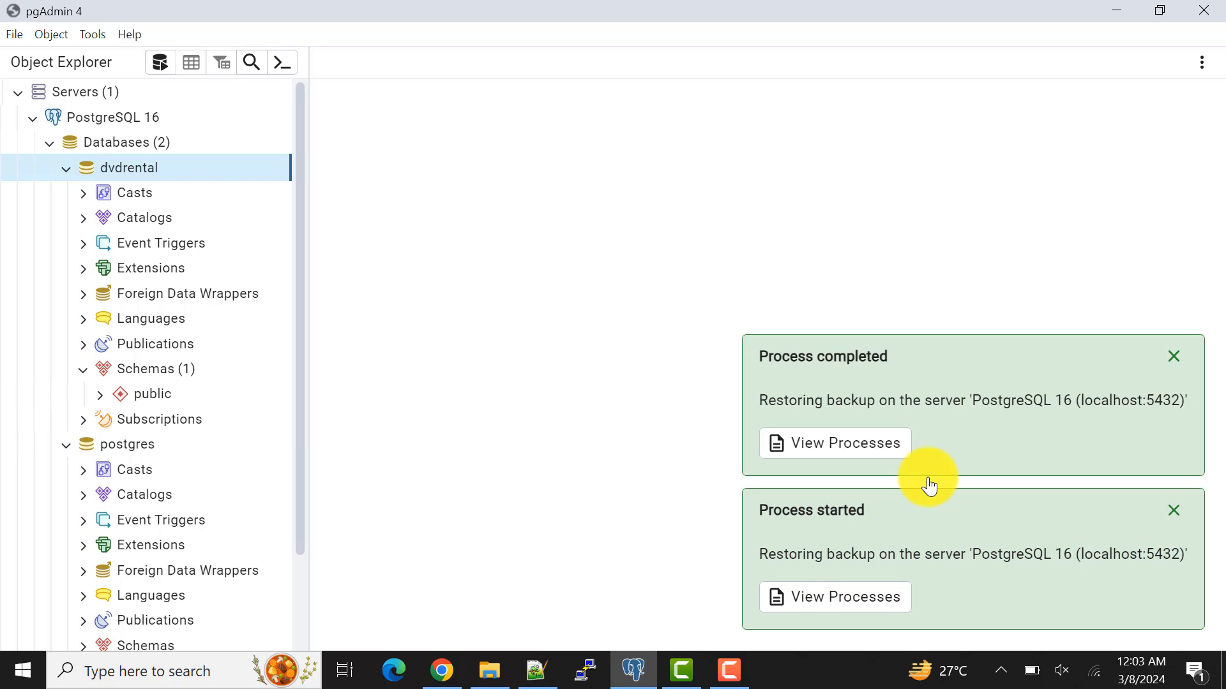
pyautogui.moveTo(192, 176)
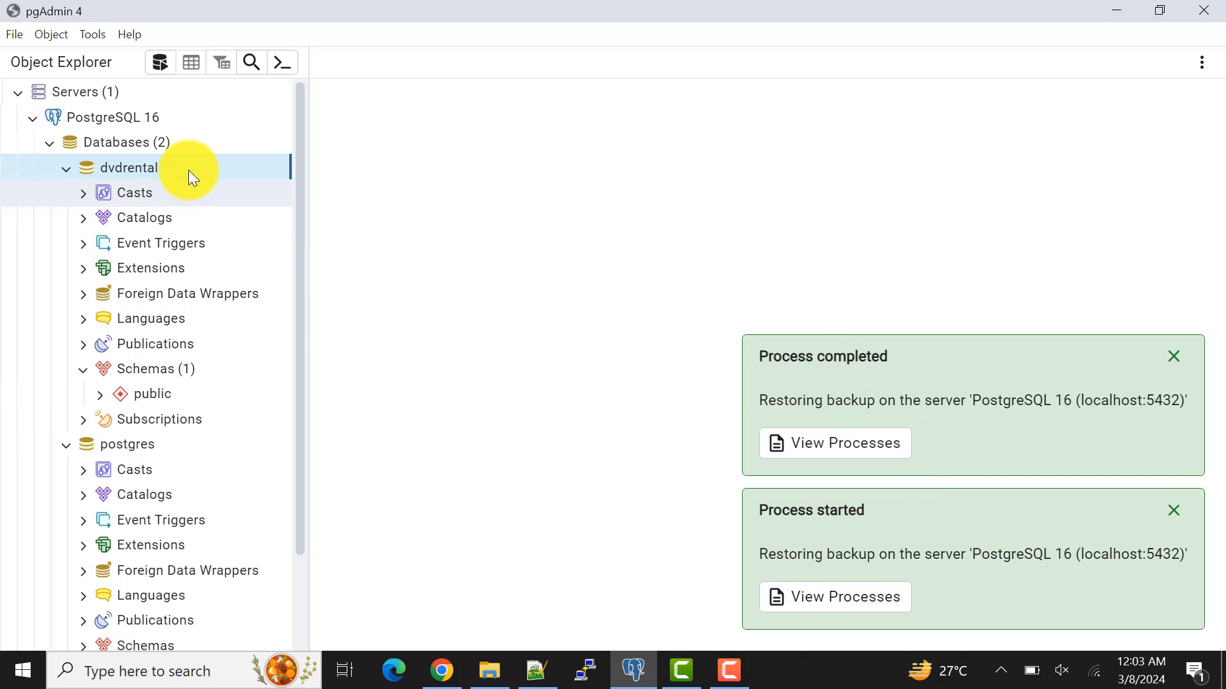
pyautogui.rightClick(132, 167)
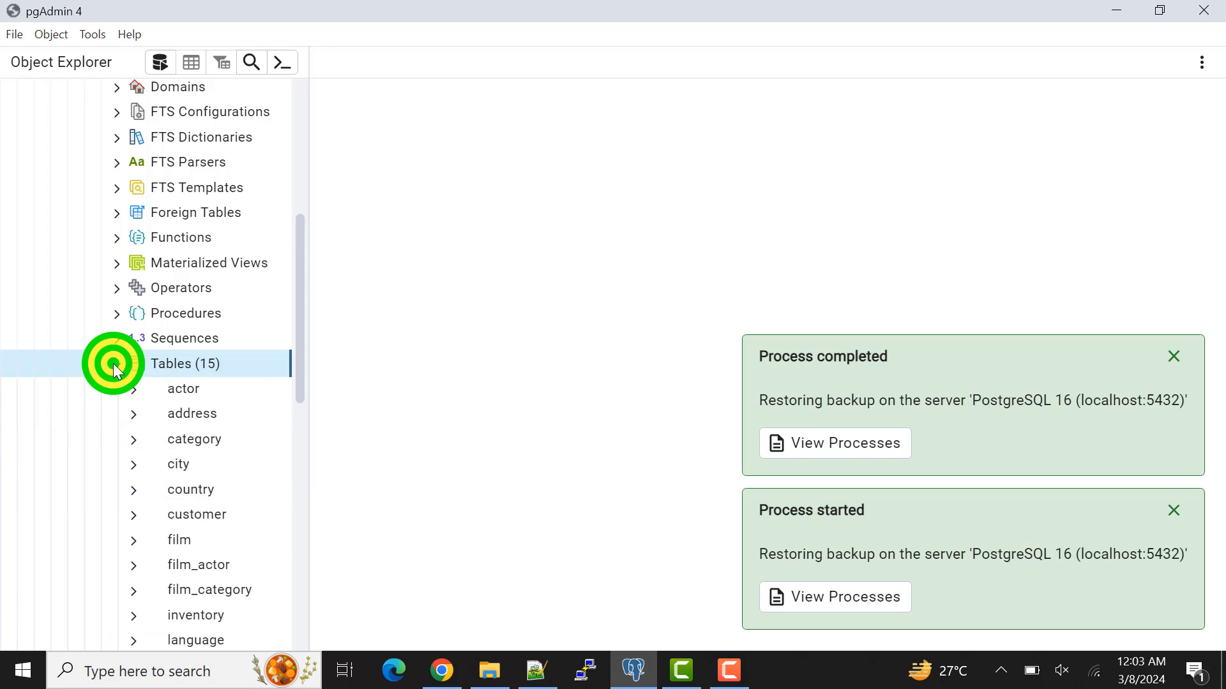
pyautogui.click(117, 364)
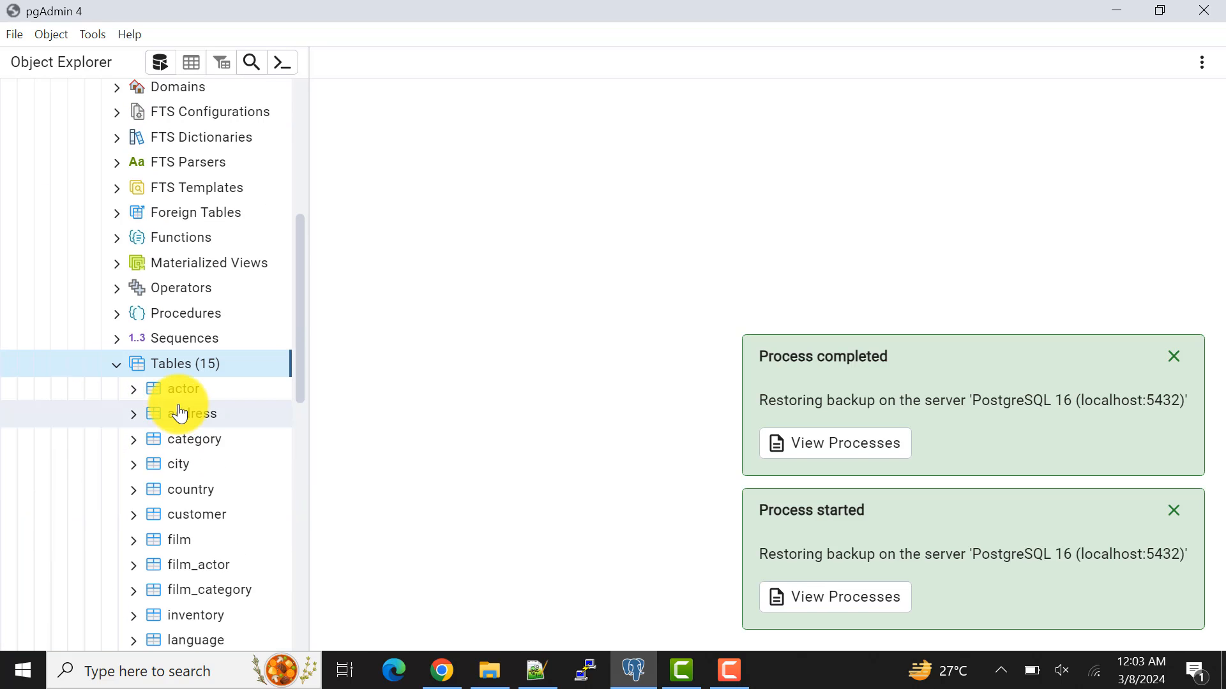
pyautogui.scroll(3)
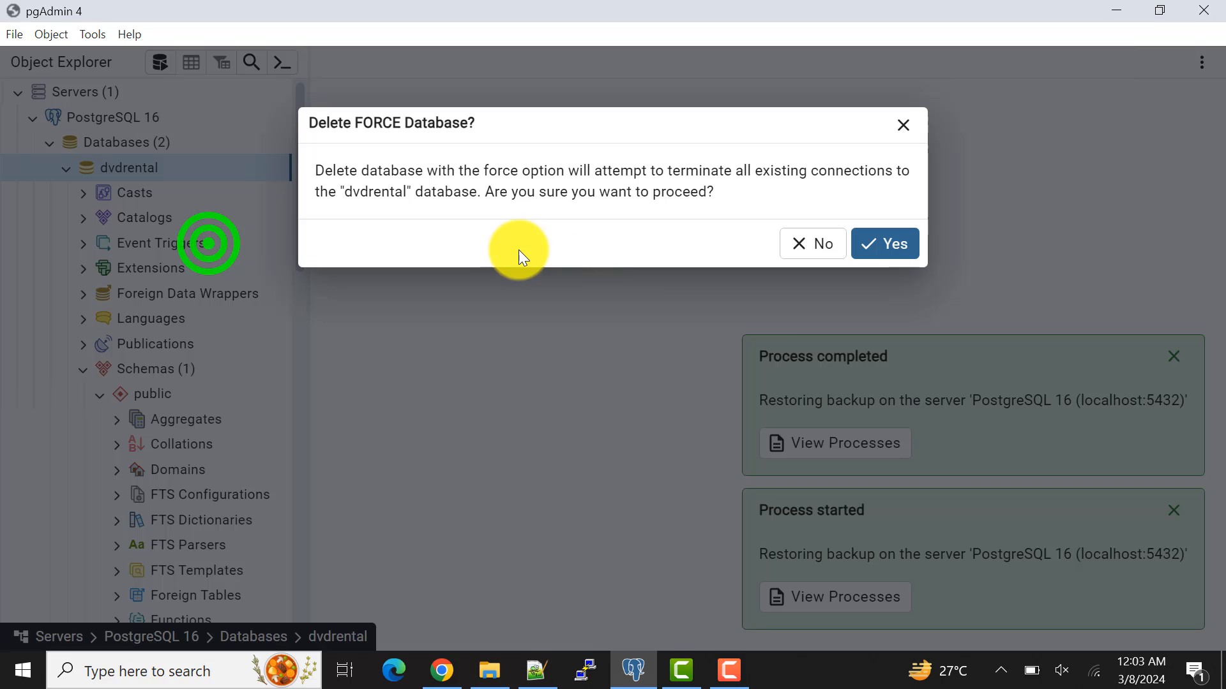
# Force-delete the restored dvdrental and recreate a fresh empty dvdrental database
pyautogui.click(812, 243)
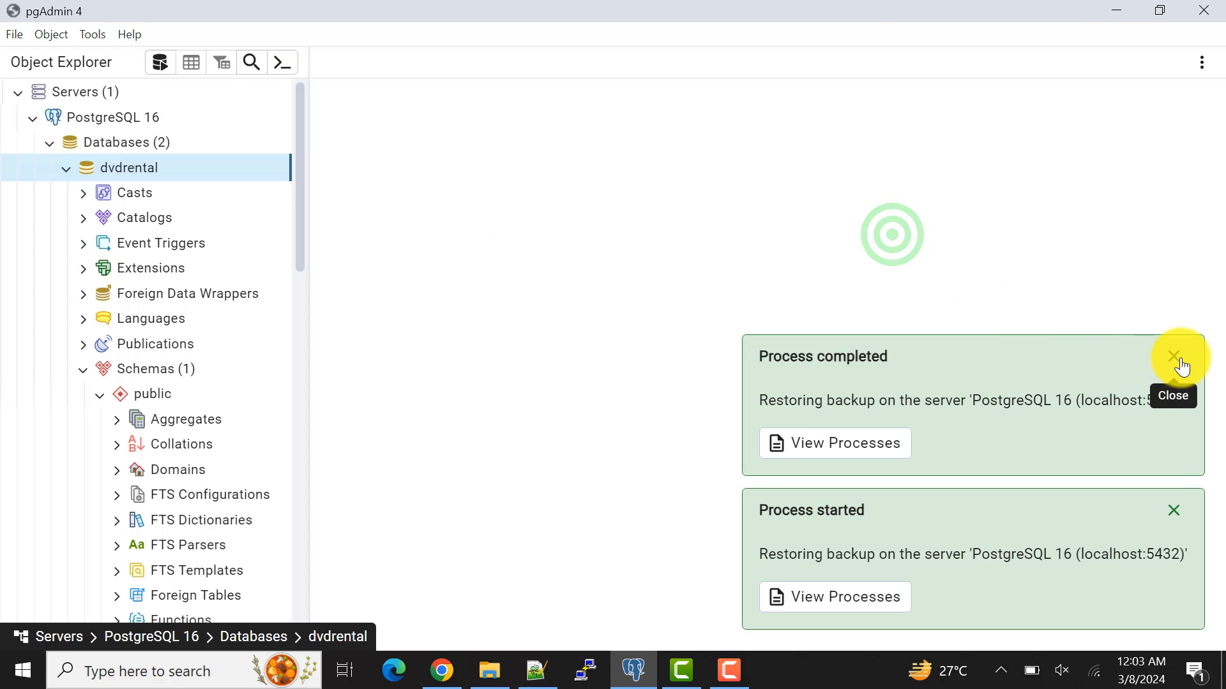
pyautogui.click(1172, 356)
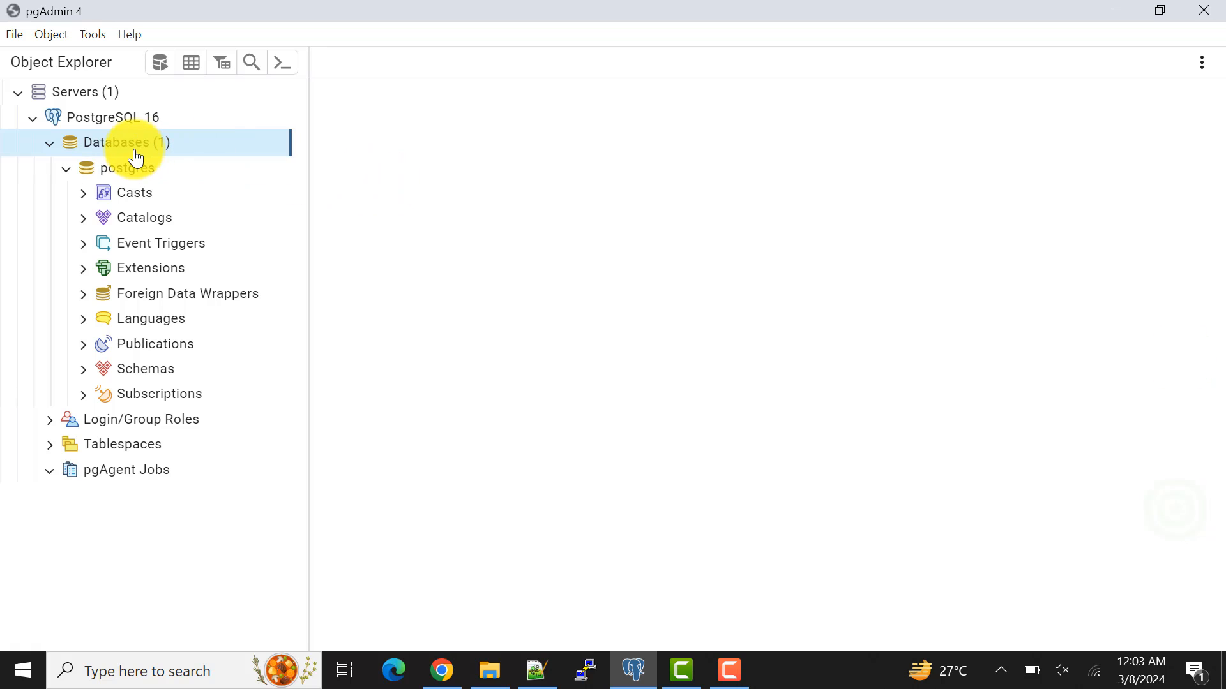
pyautogui.rightClick(125, 142)
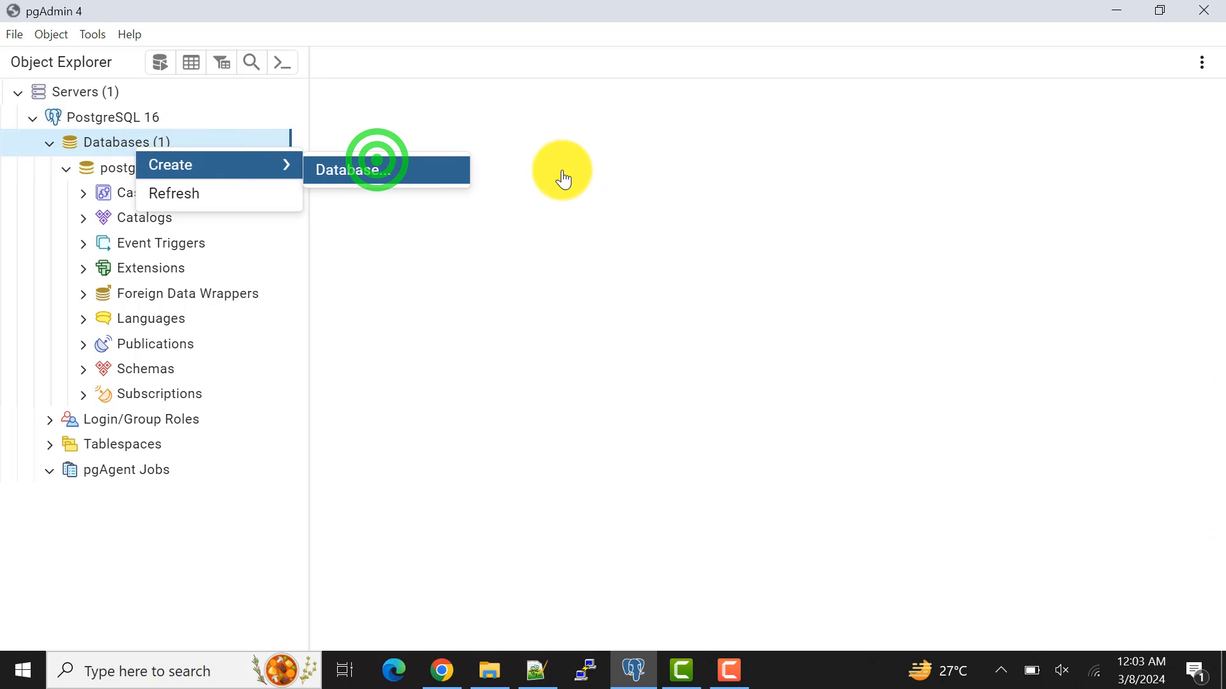
pyautogui.click(355, 170)
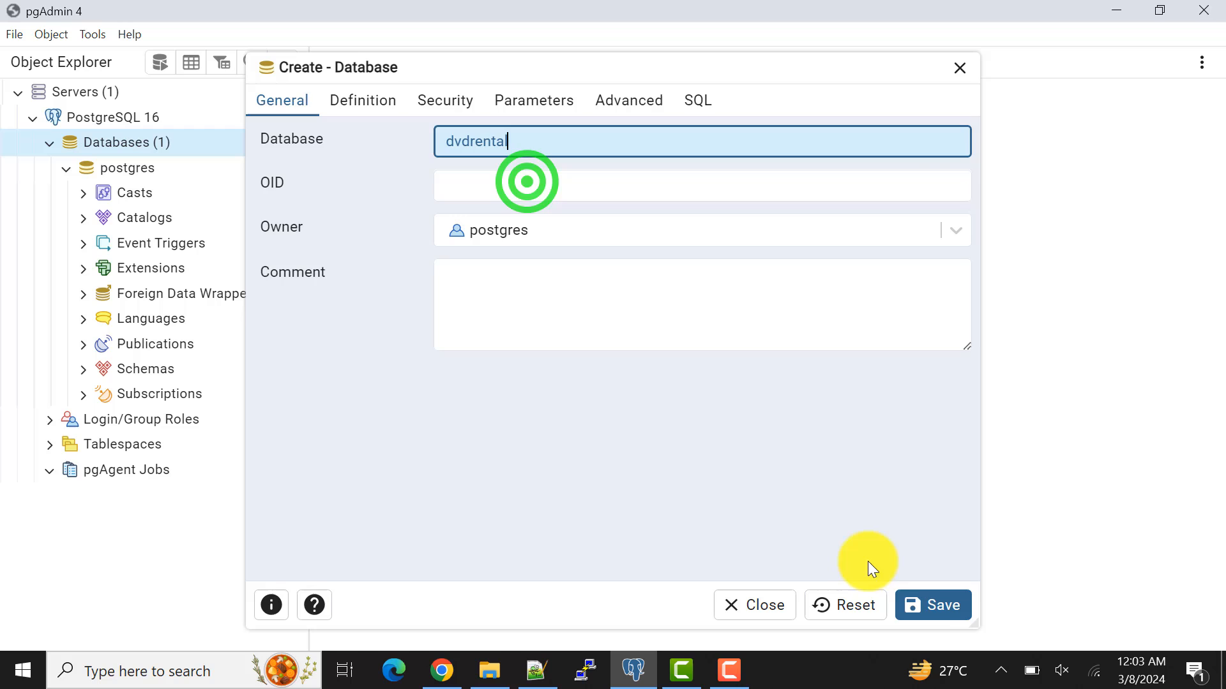
pyautogui.click(932, 604)
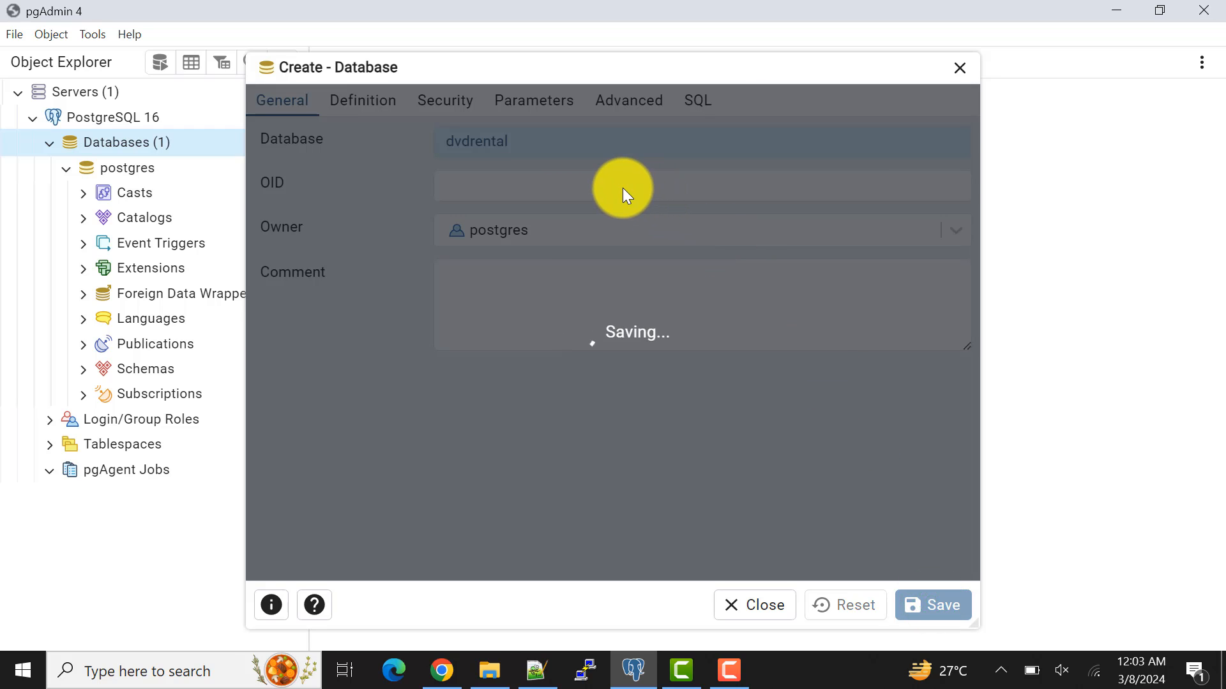
pyautogui.click(930, 605)
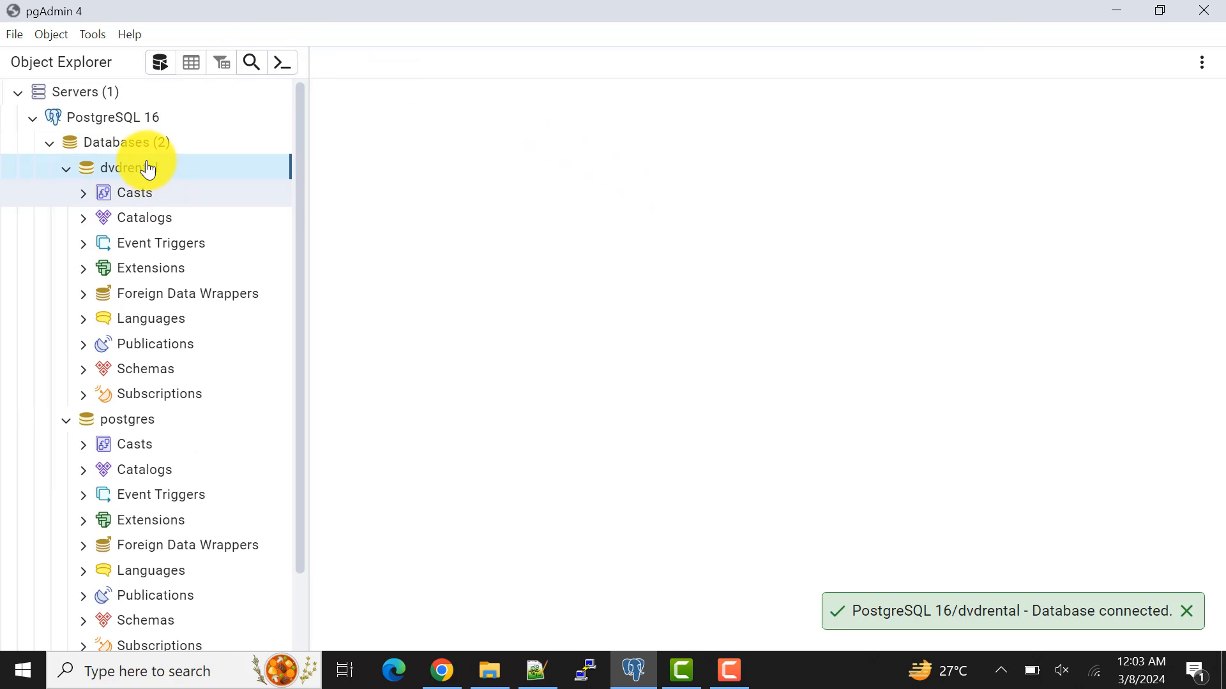
# Restore the new dvdrental from dvdrental.bak, found with the All Files filter
pyautogui.rightClick(122, 167)
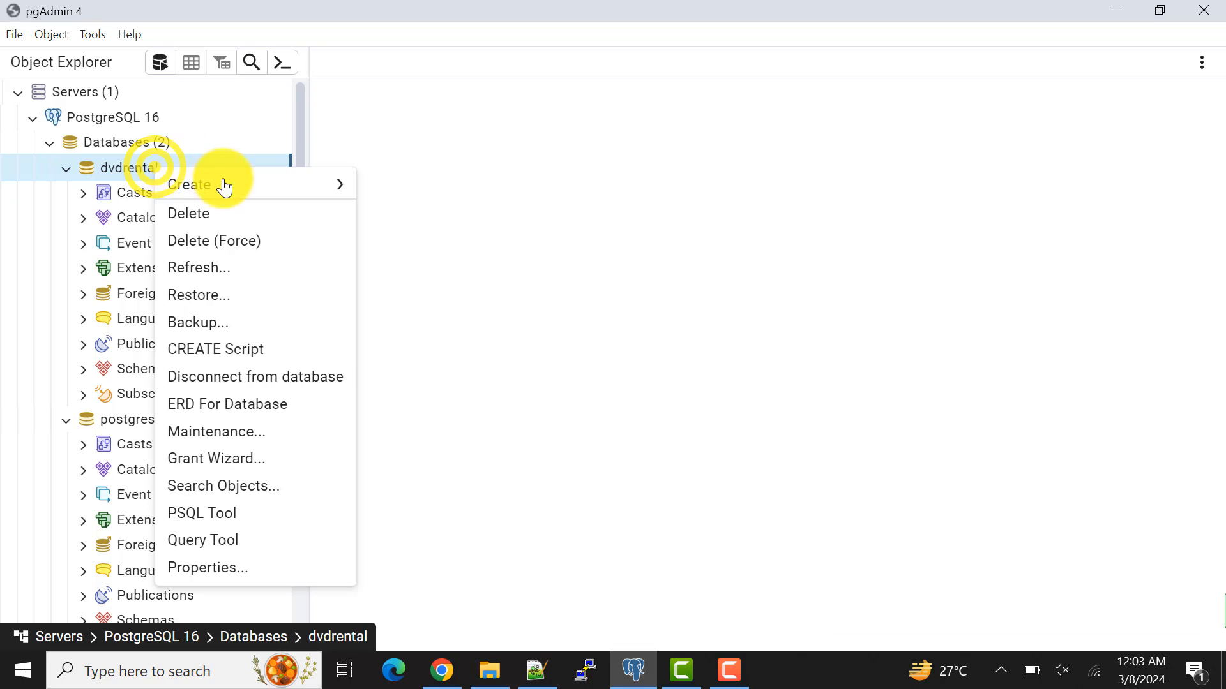
pyautogui.click(199, 295)
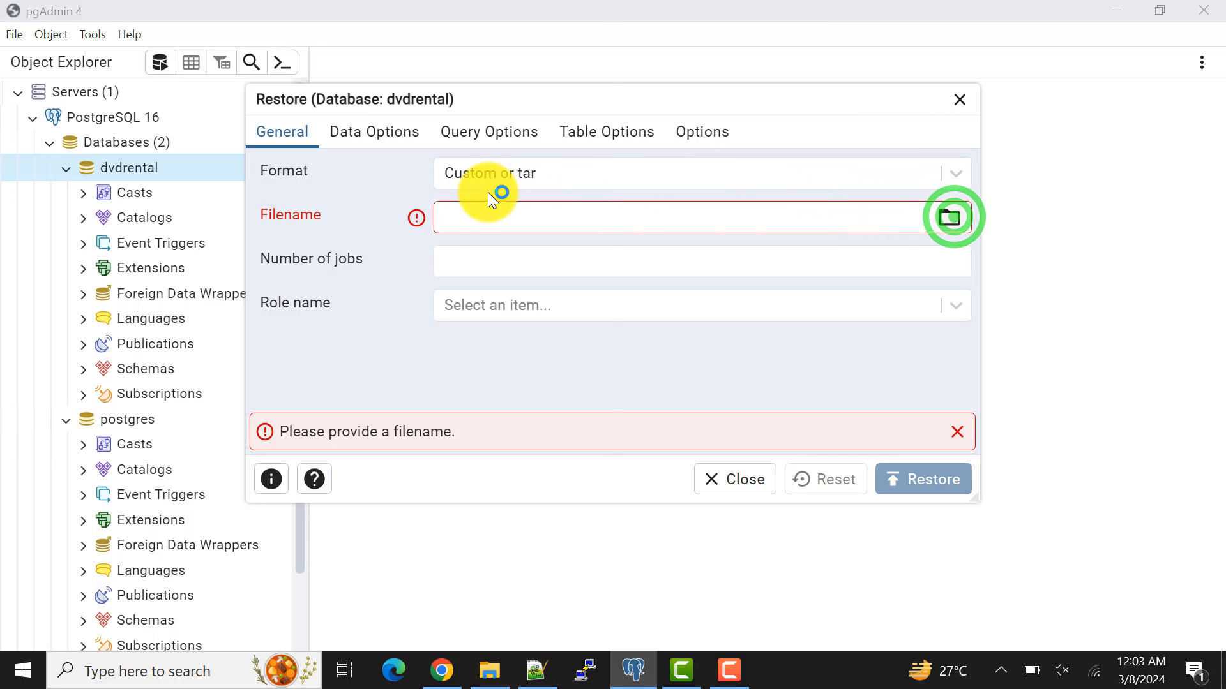
pyautogui.click(948, 217)
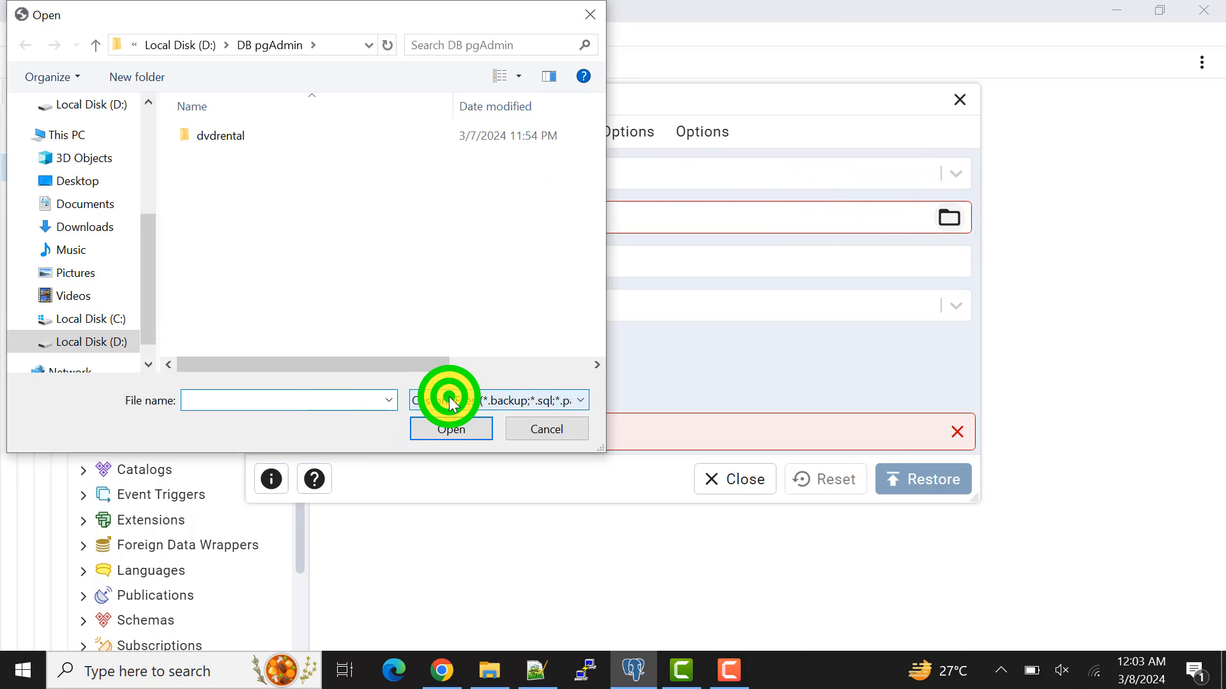
pyautogui.click(497, 399)
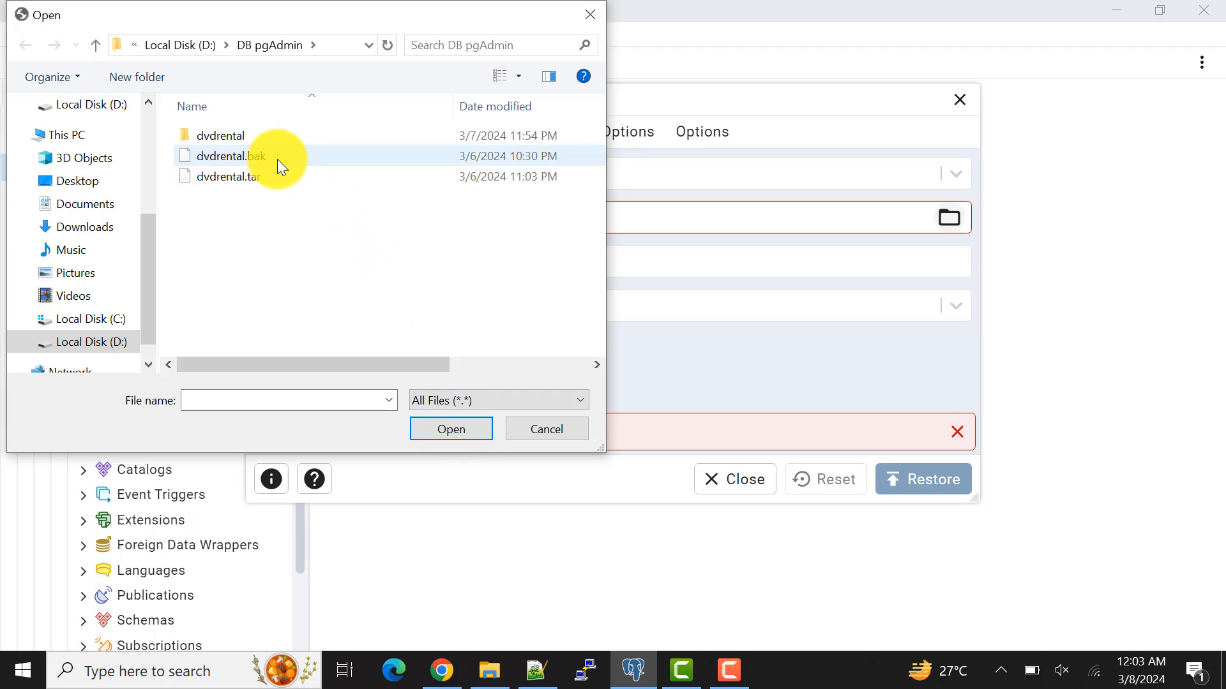
pyautogui.moveTo(258, 155)
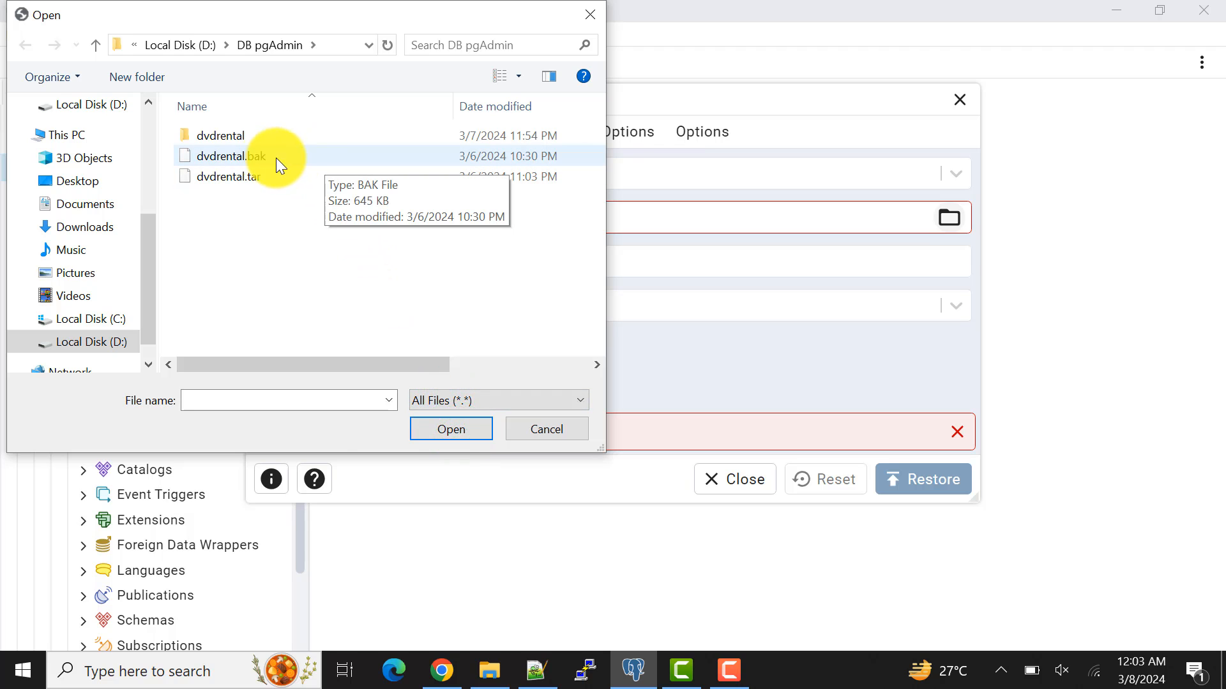
pyautogui.click(228, 156)
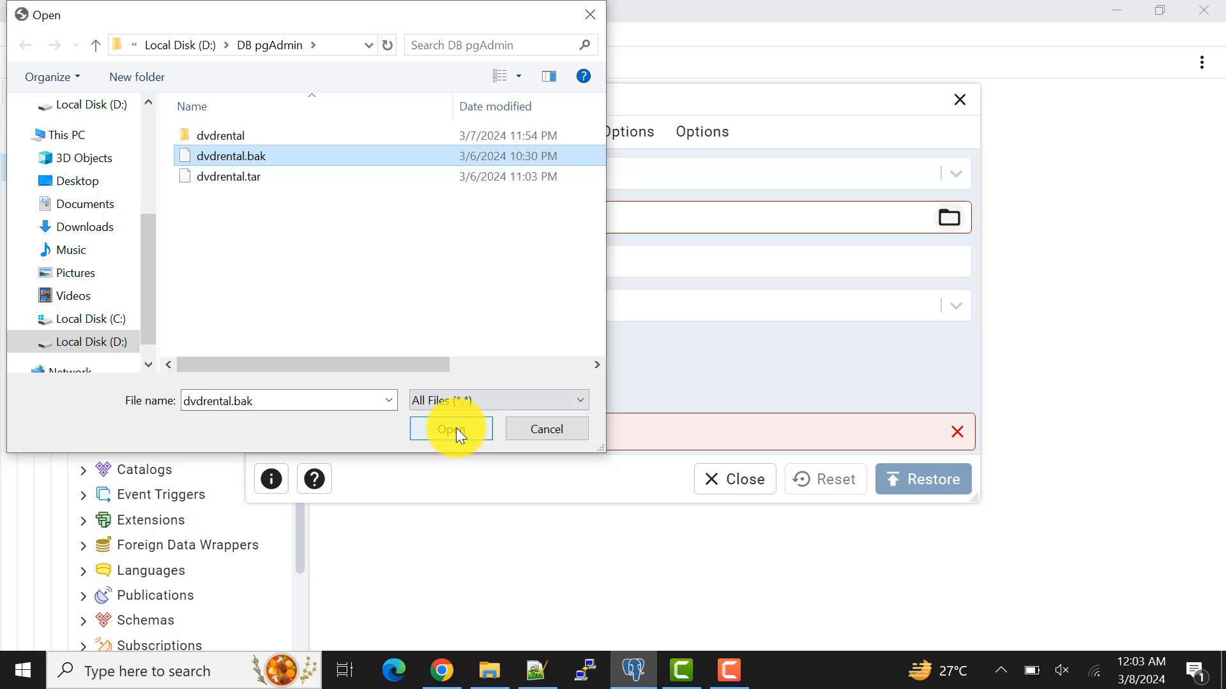
pyautogui.click(450, 429)
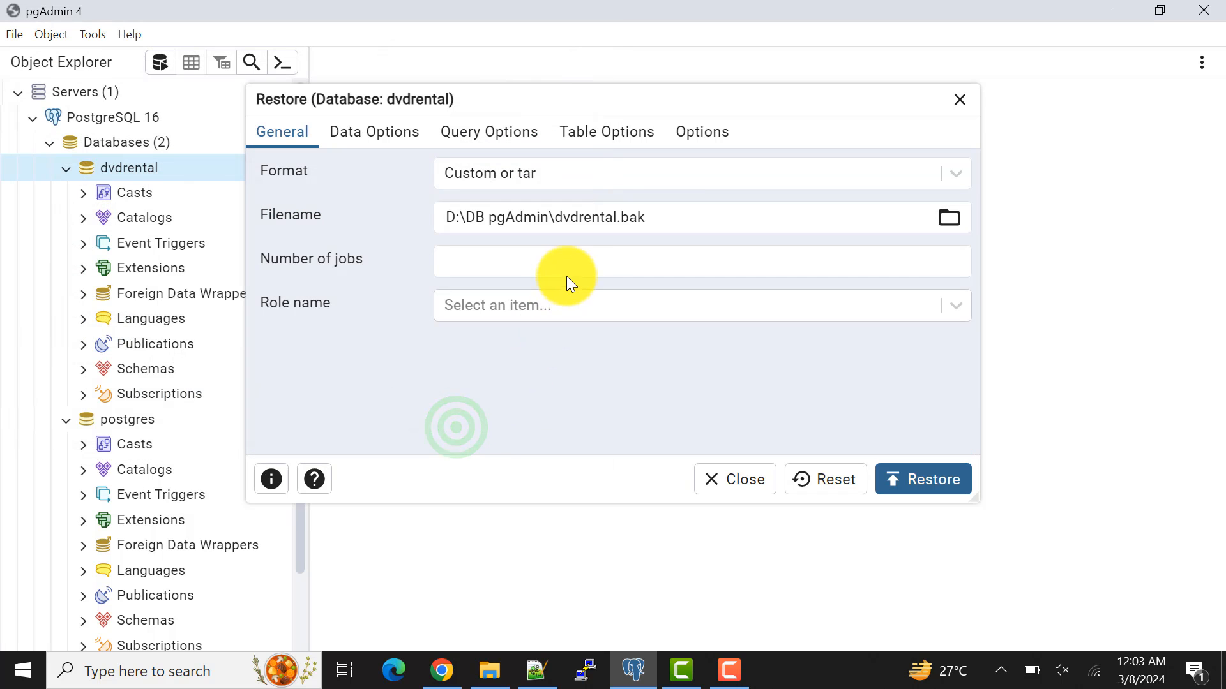
pyautogui.click(922, 479)
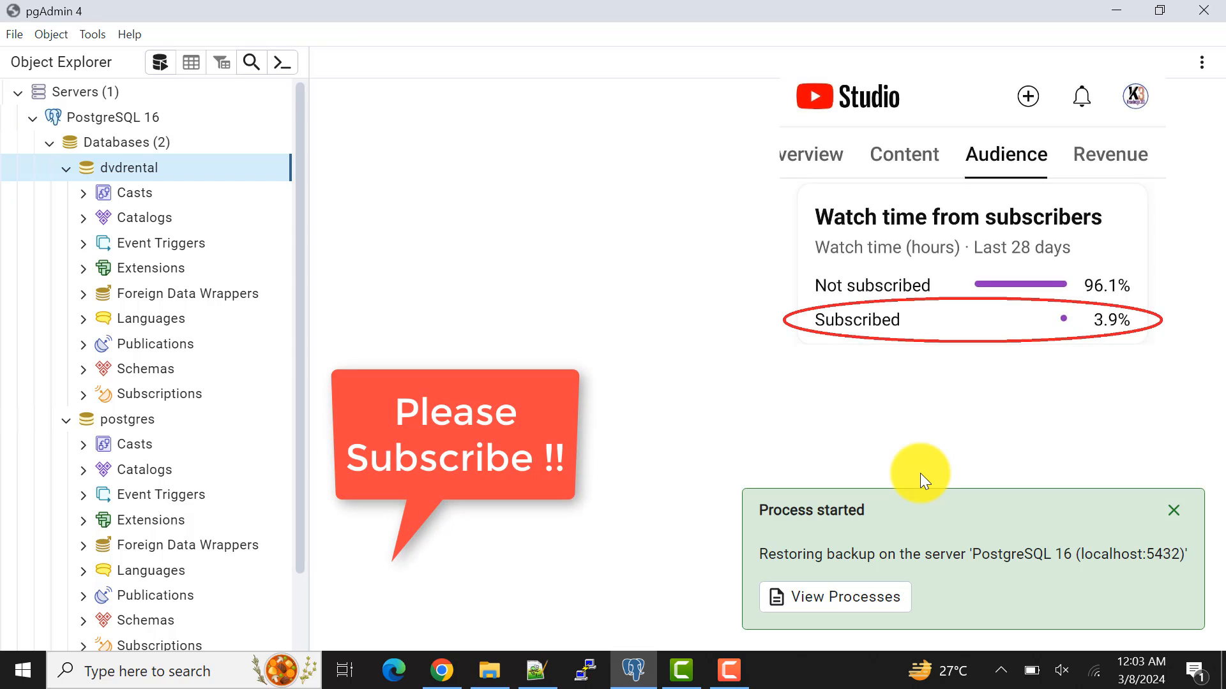
pyautogui.moveTo(923, 456)
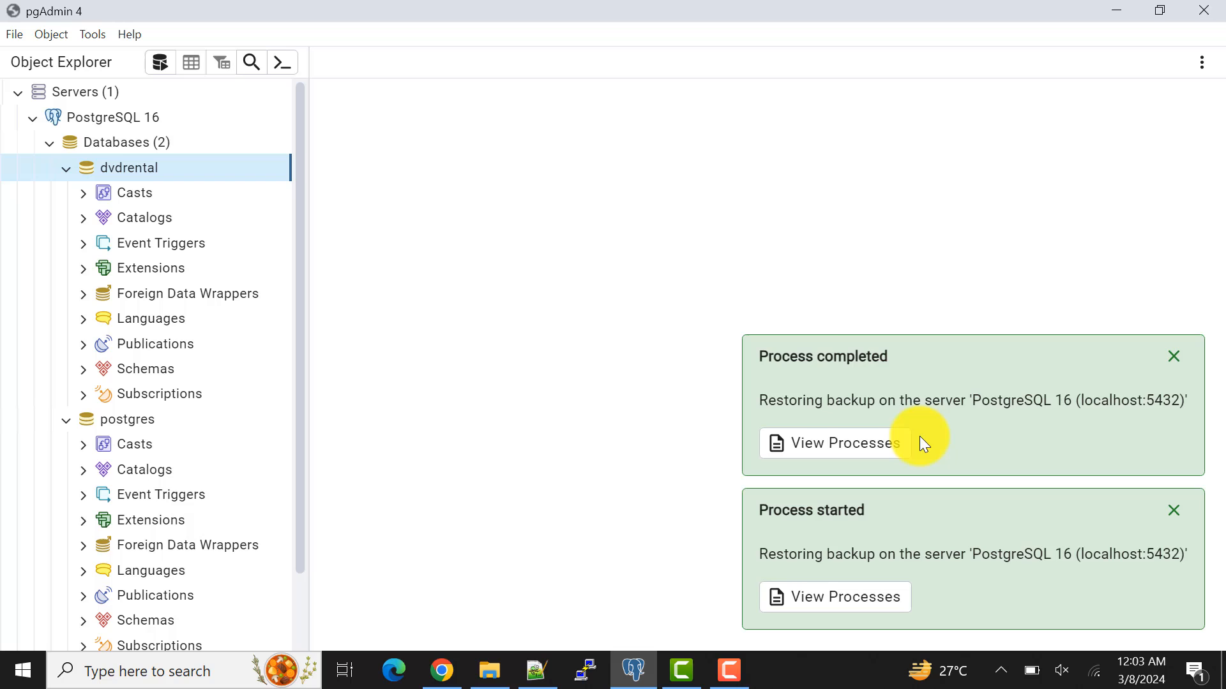
pyautogui.moveTo(148, 318)
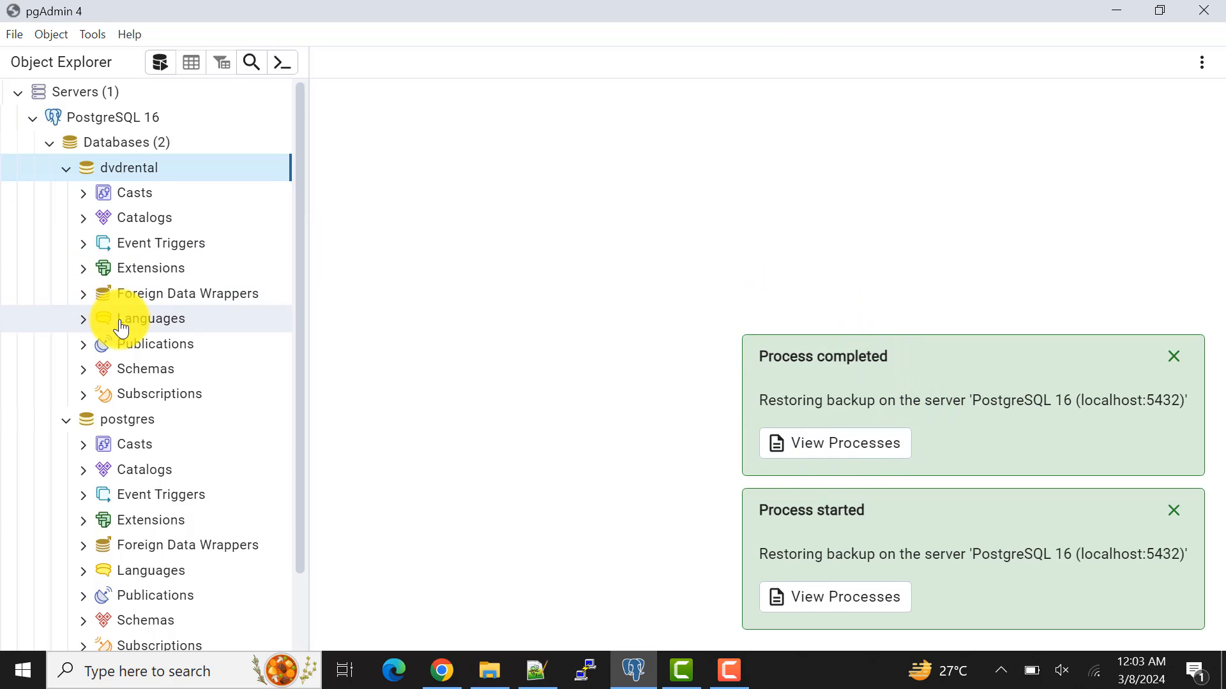
# Refresh dvdrental and expand the public schema to show the restored objects
pyautogui.rightClick(129, 167)
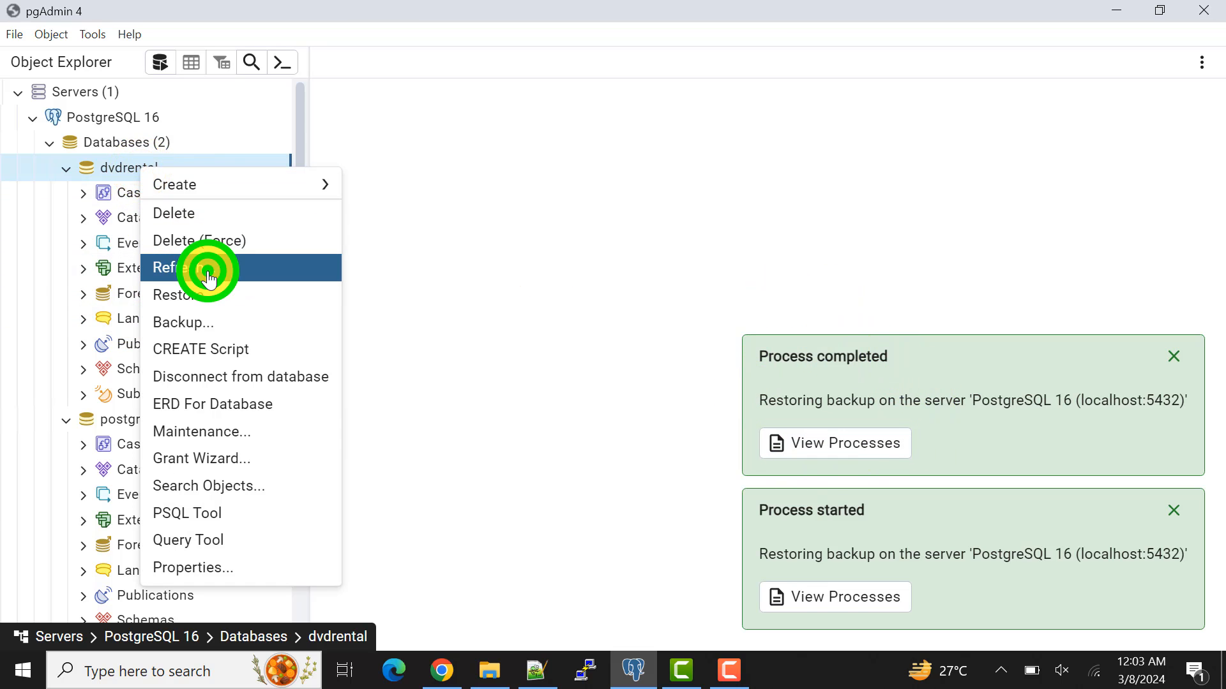
pyautogui.click(209, 266)
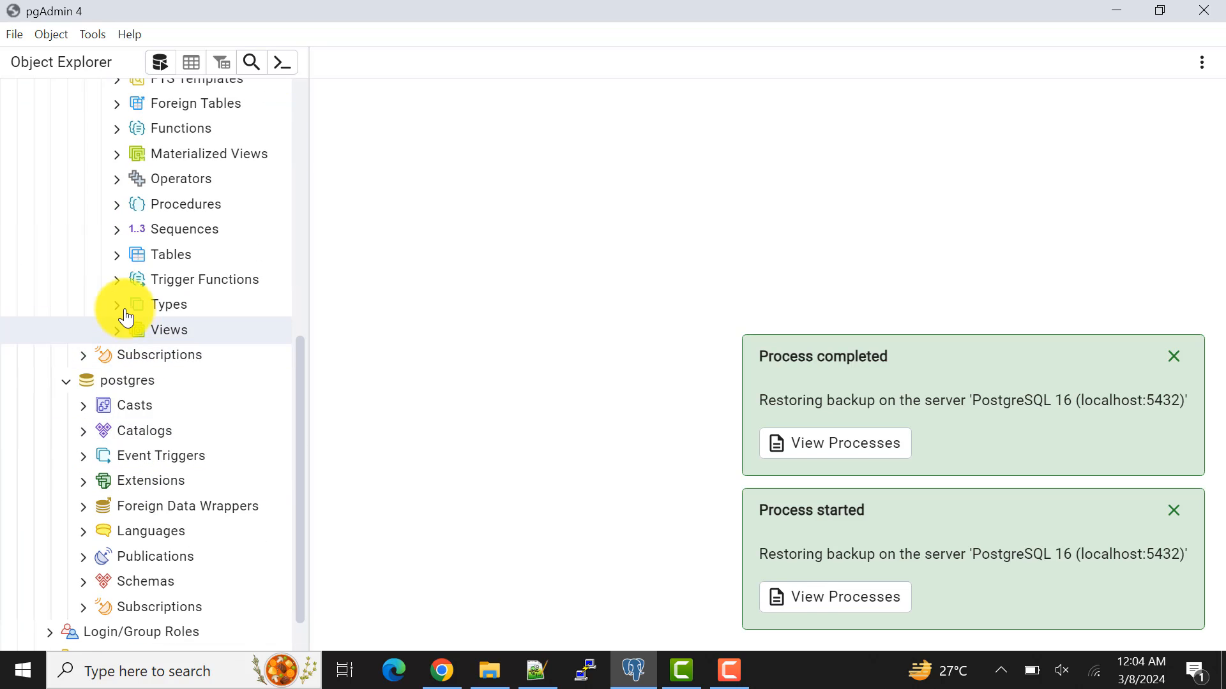
pyautogui.click(116, 254)
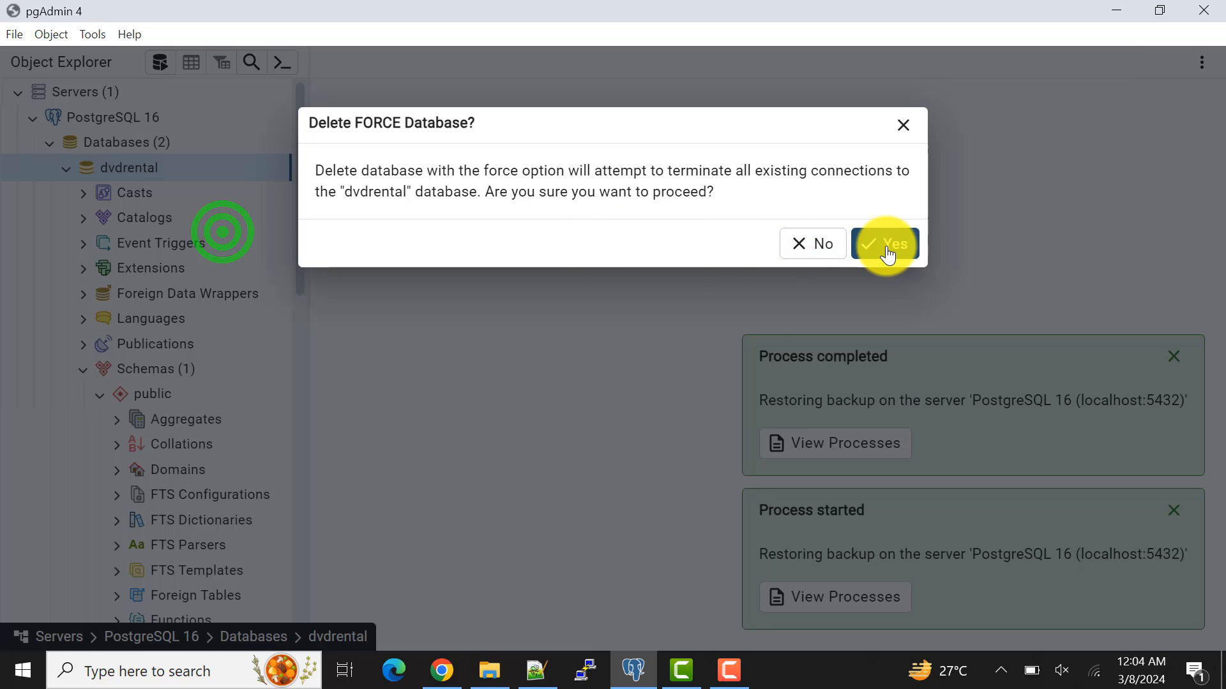
# Force-delete the bak-restored dvdrental and recreate an empty dvdrental database again
pyautogui.click(883, 243)
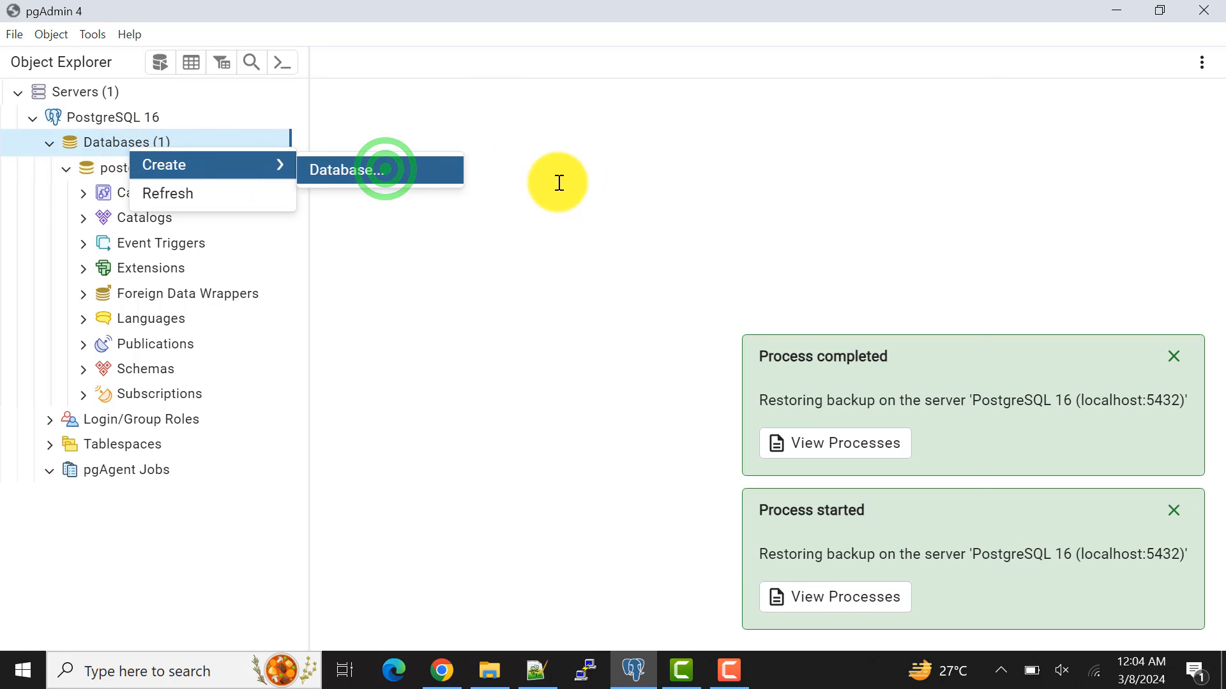
pyautogui.click(344, 170)
pyautogui.write('dvdrental')
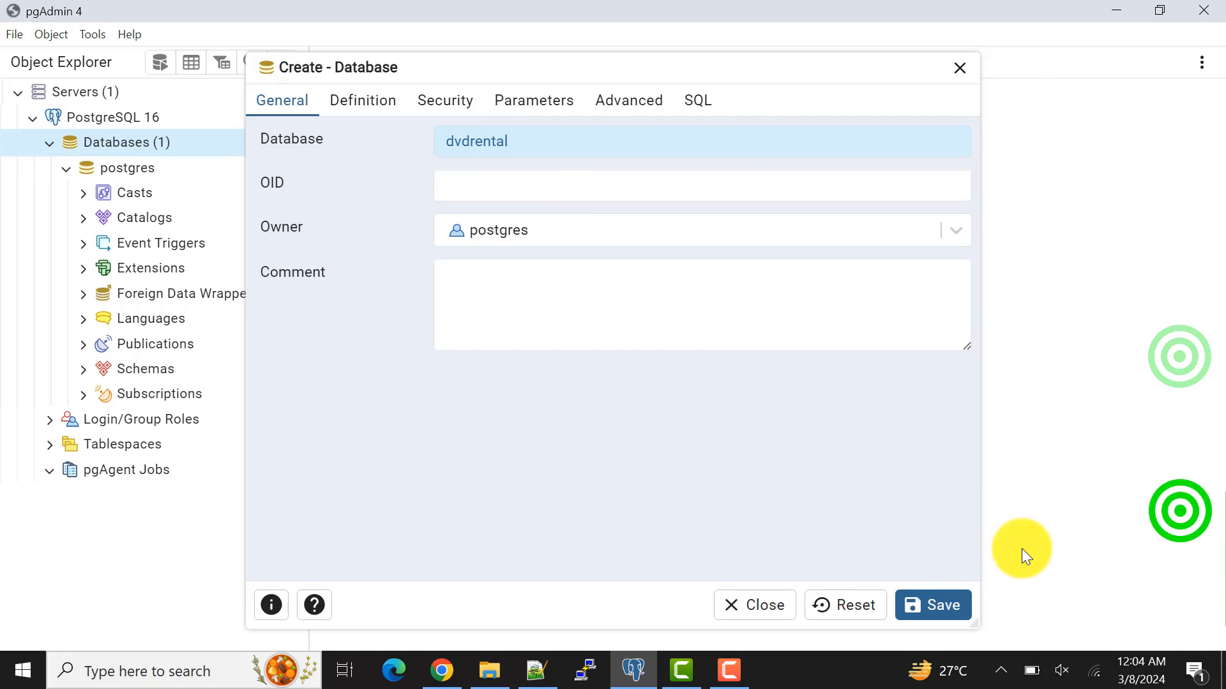
pyautogui.click(932, 605)
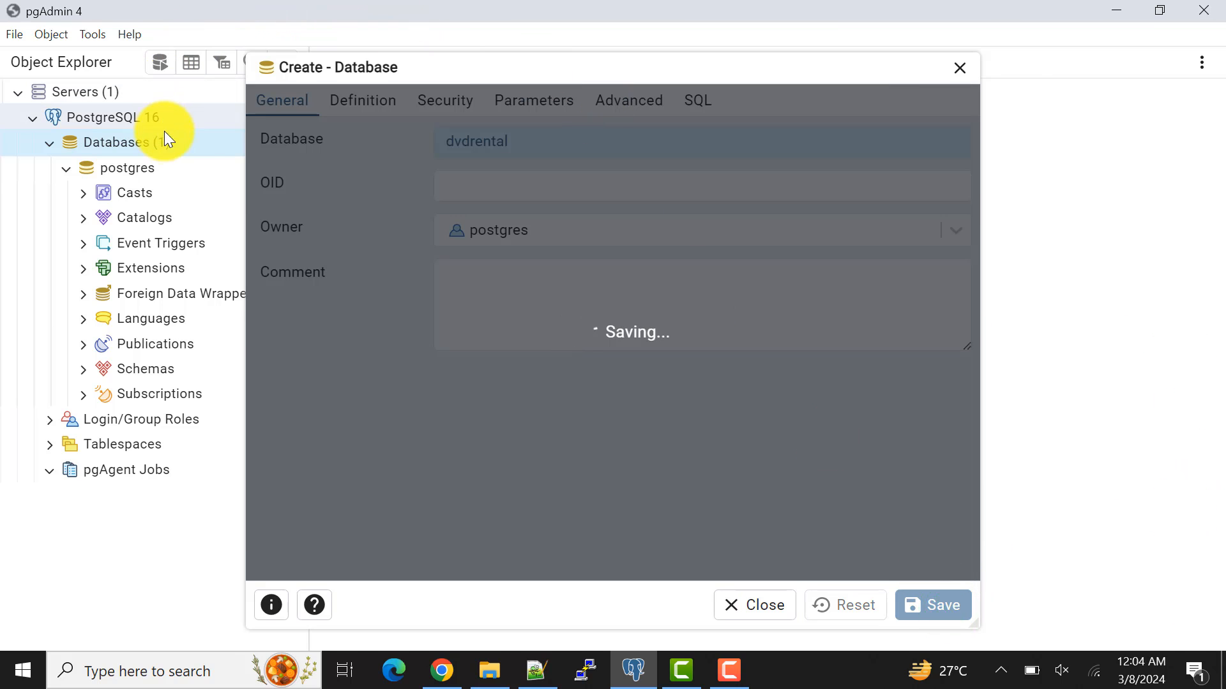
pyautogui.click(931, 604)
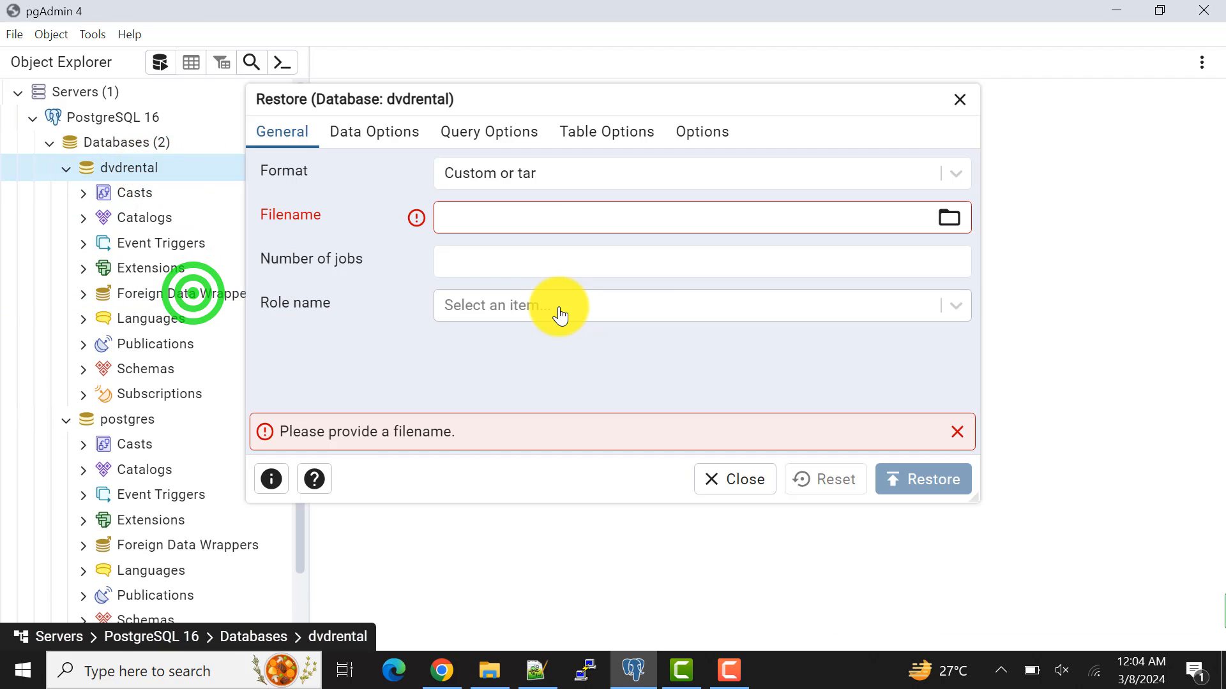
# Set the restore format to Directory and pick the dvdrental folder in D:\DB pgAdmin
pyautogui.click(954, 173)
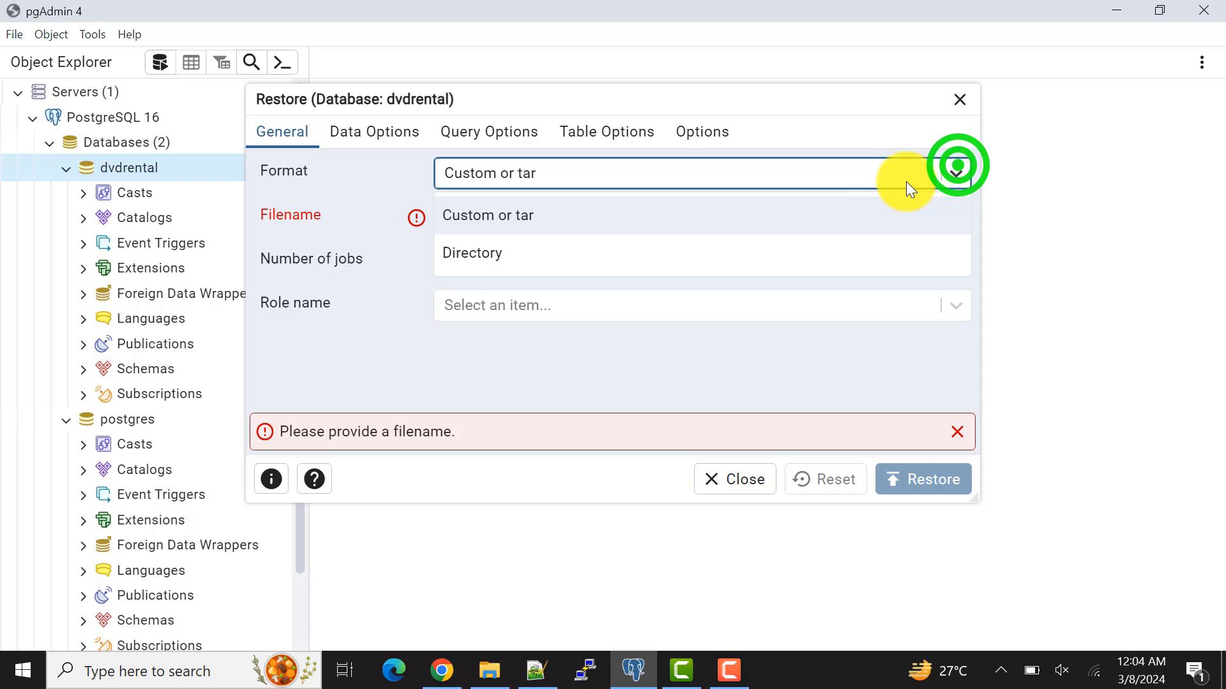
pyautogui.click(471, 252)
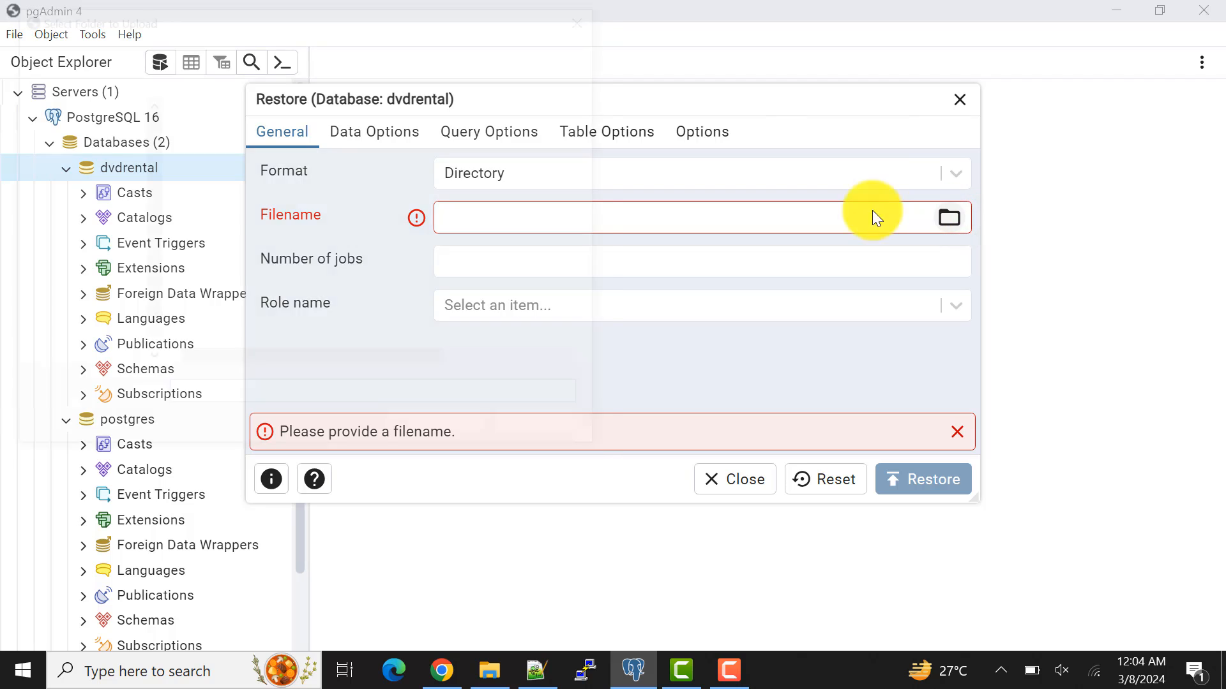
pyautogui.click(948, 217)
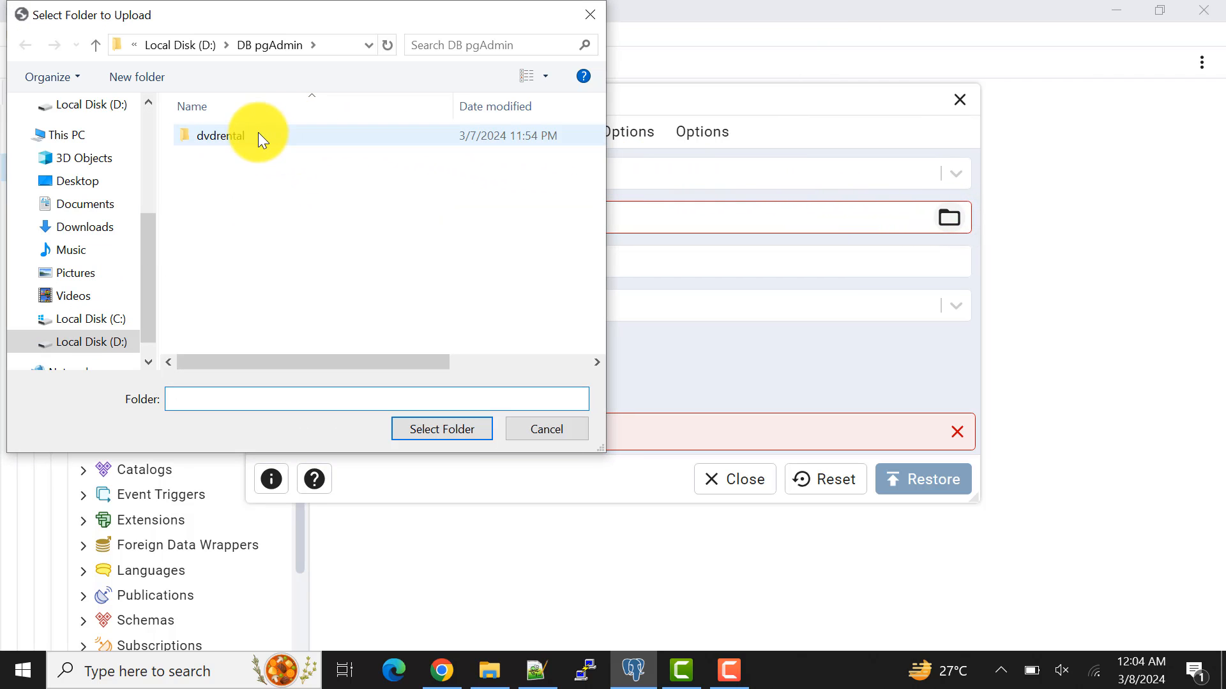
pyautogui.click(221, 135)
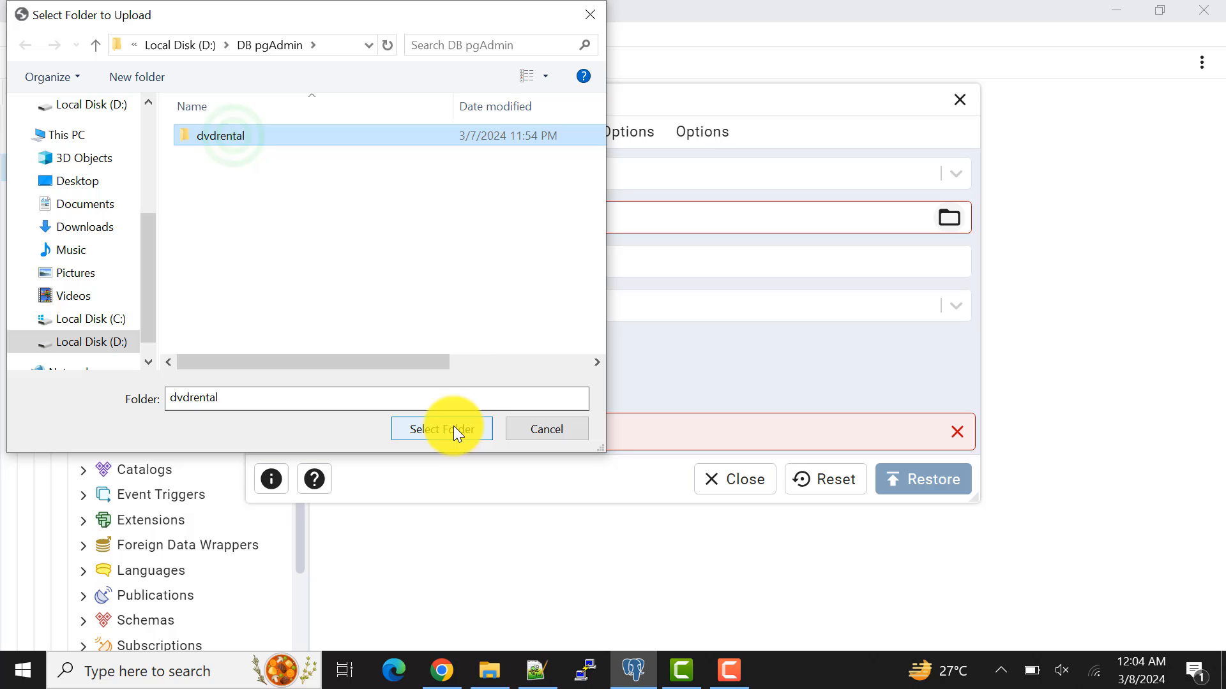
pyautogui.moveTo(354, 228)
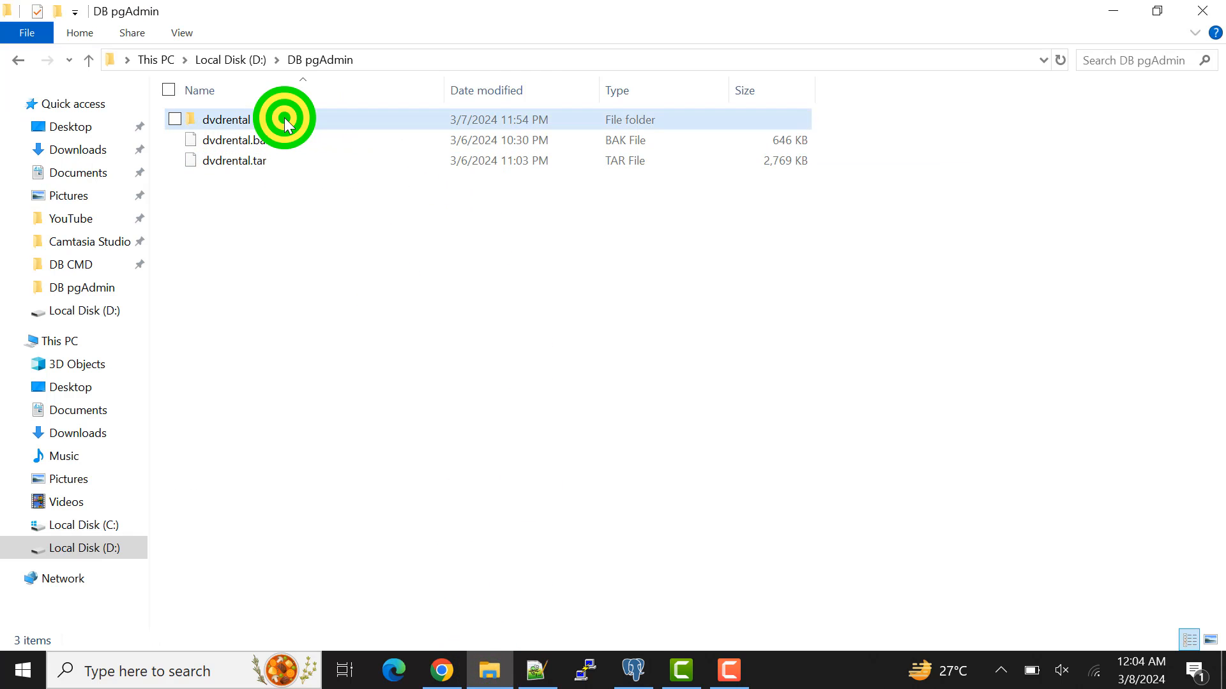
# View the dvdrental backup folder's .dat.gz files and toc.dat, then return to pgAdmin
pyautogui.doubleClick(227, 119)
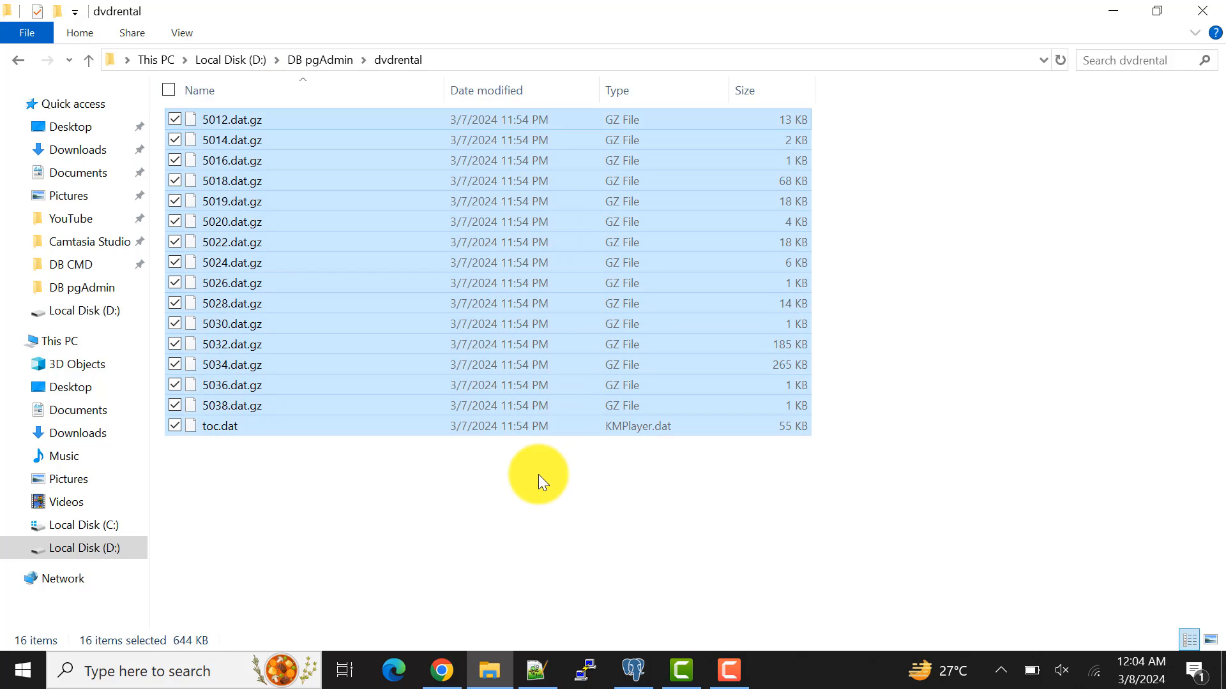
pyautogui.click(319, 60)
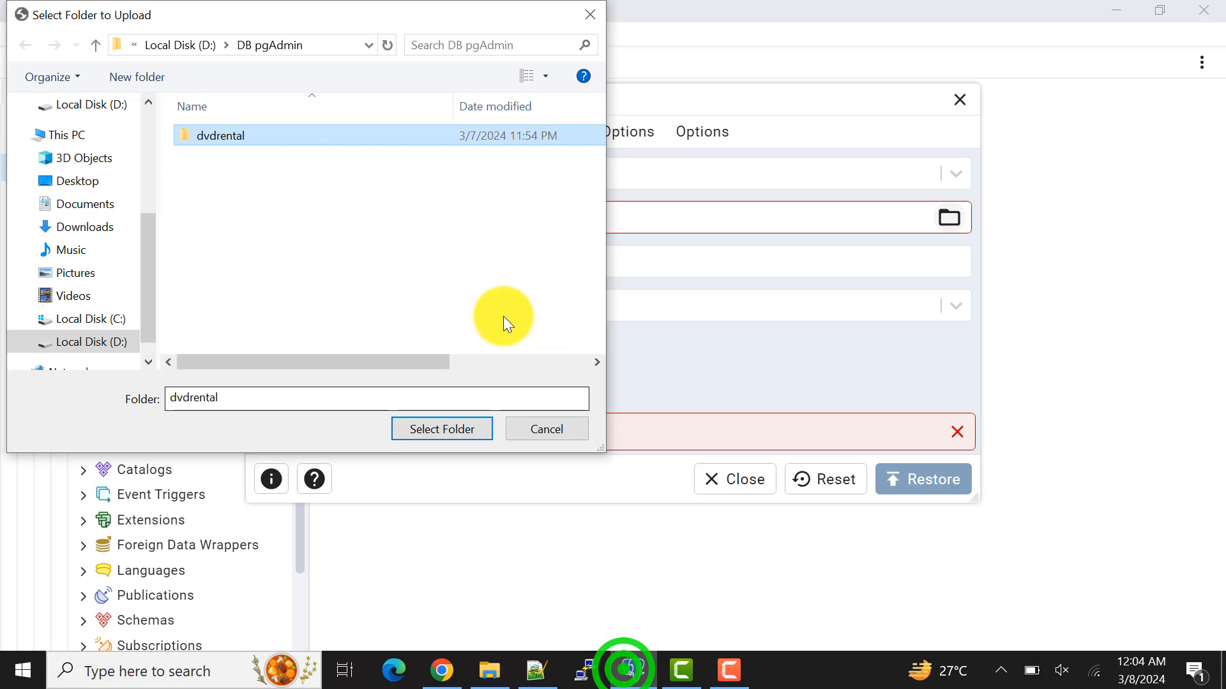
# Restore dvdrental from the selected dvdrental directory backup
pyautogui.click(441, 429)
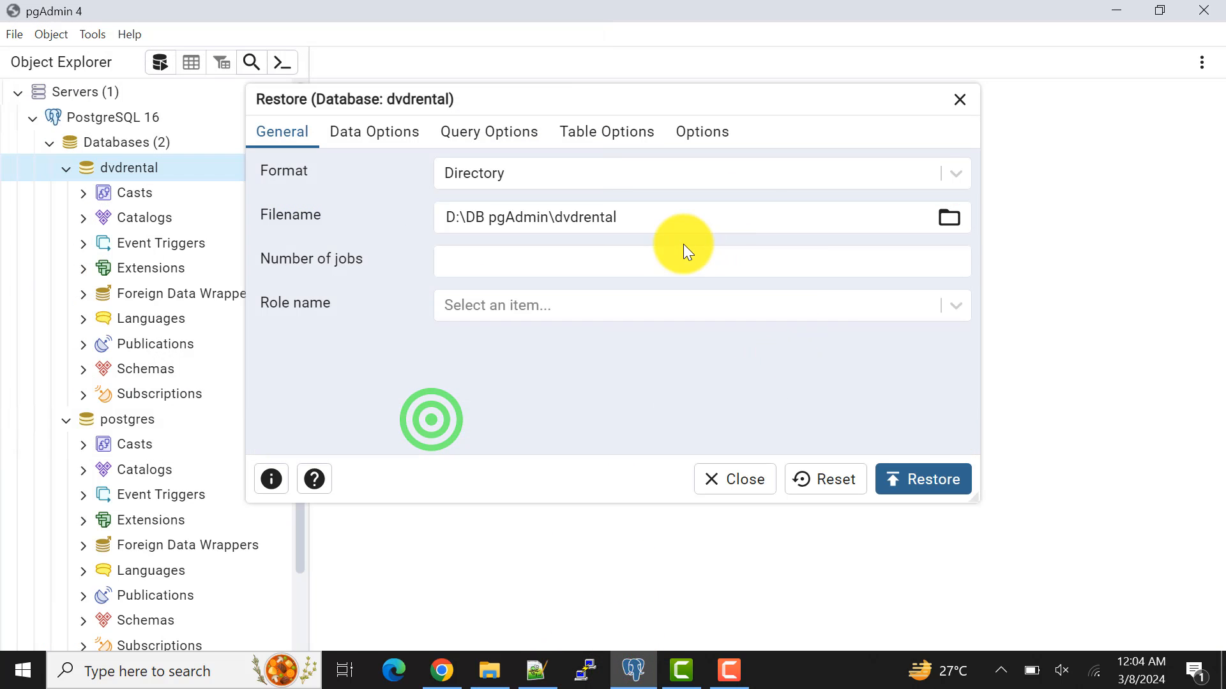
pyautogui.click(921, 478)
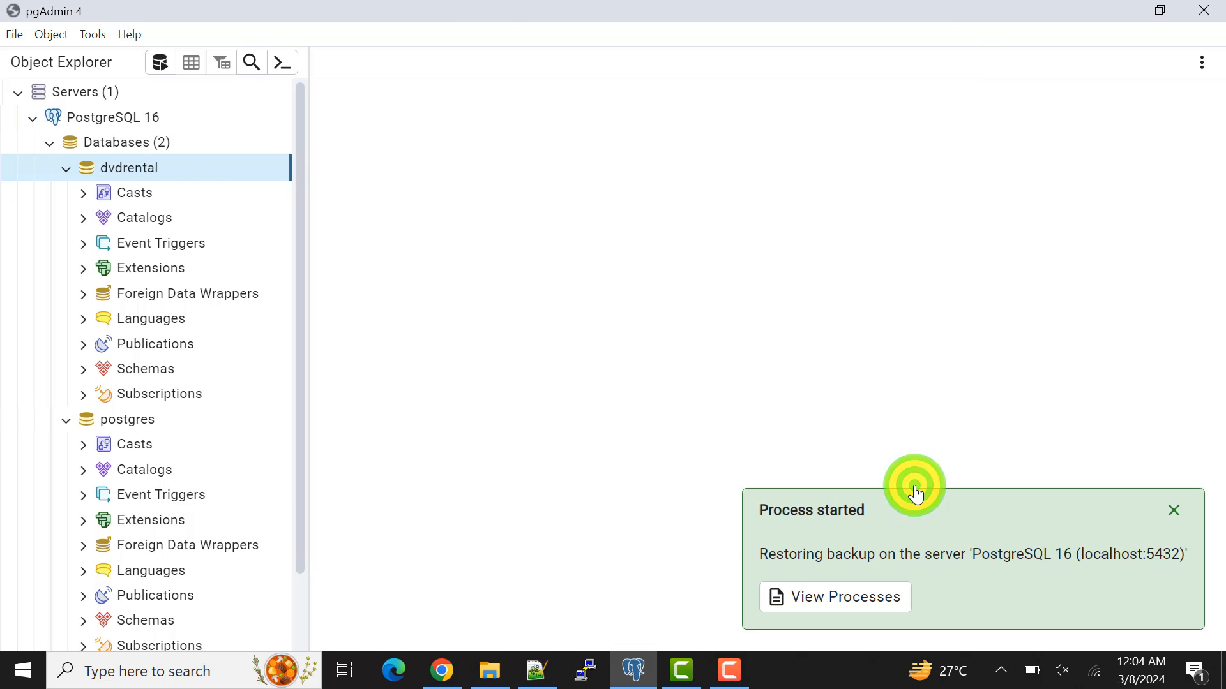
pyautogui.moveTo(914, 420)
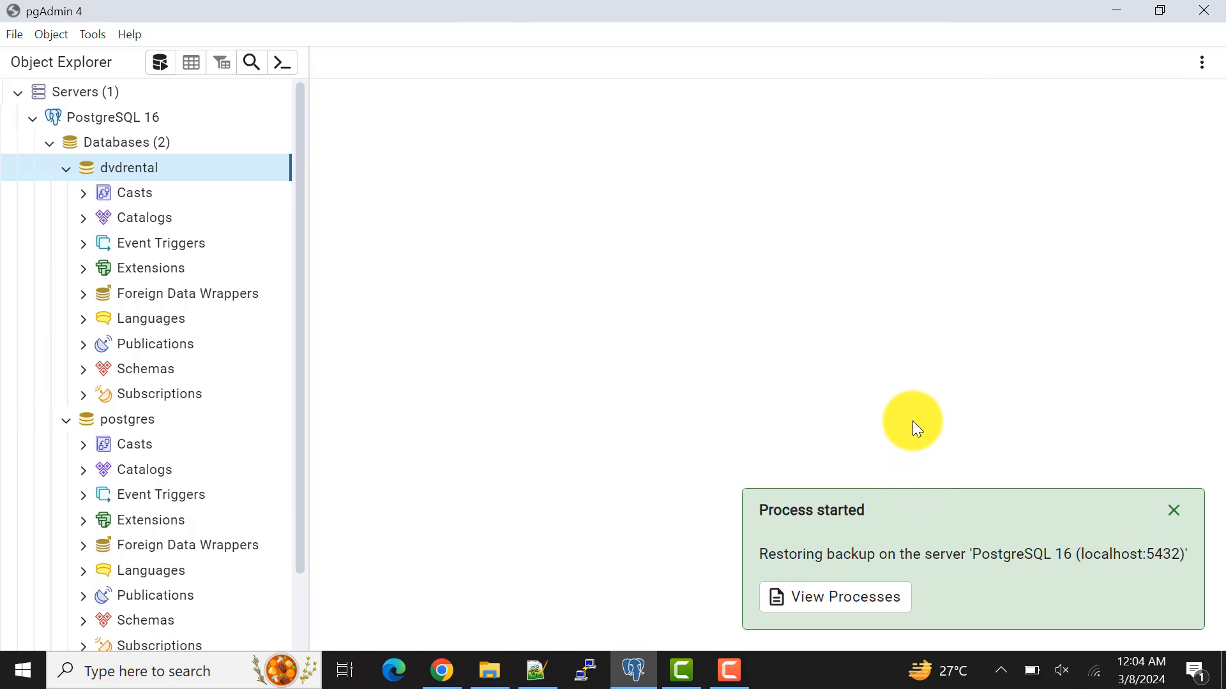
pyautogui.moveTo(911, 397)
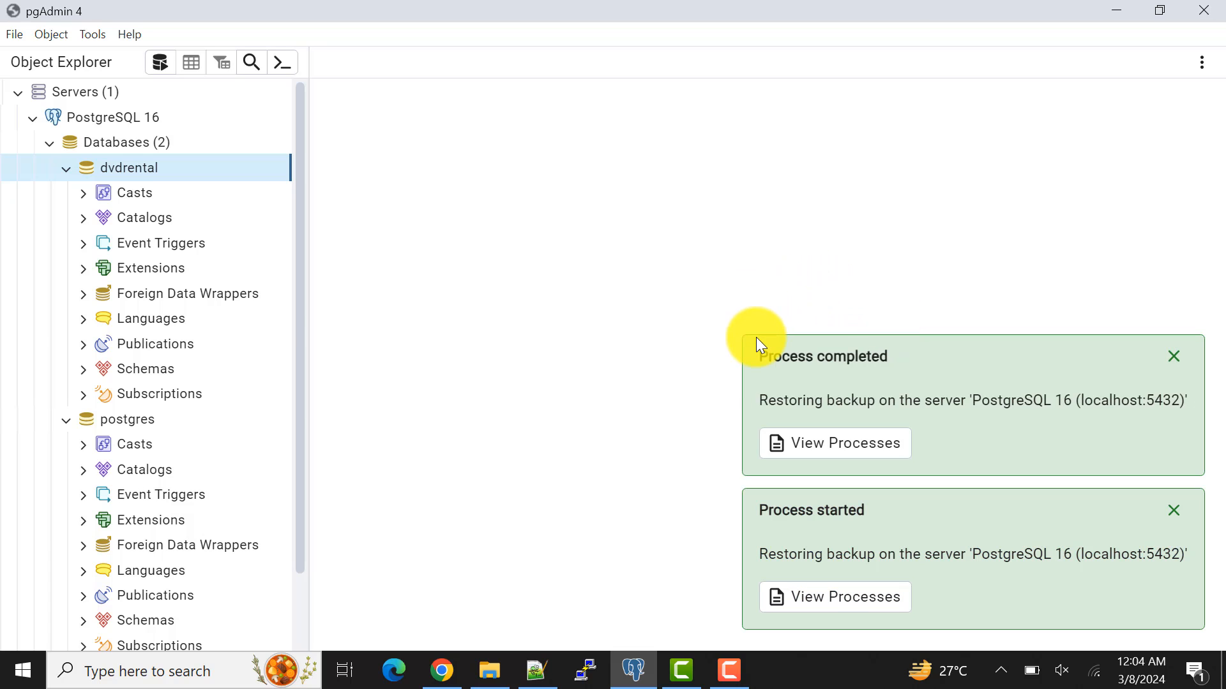
# Refresh dvdrental and verify its public schema lists seven views such as actor_info and film_list
pyautogui.rightClick(129, 167)
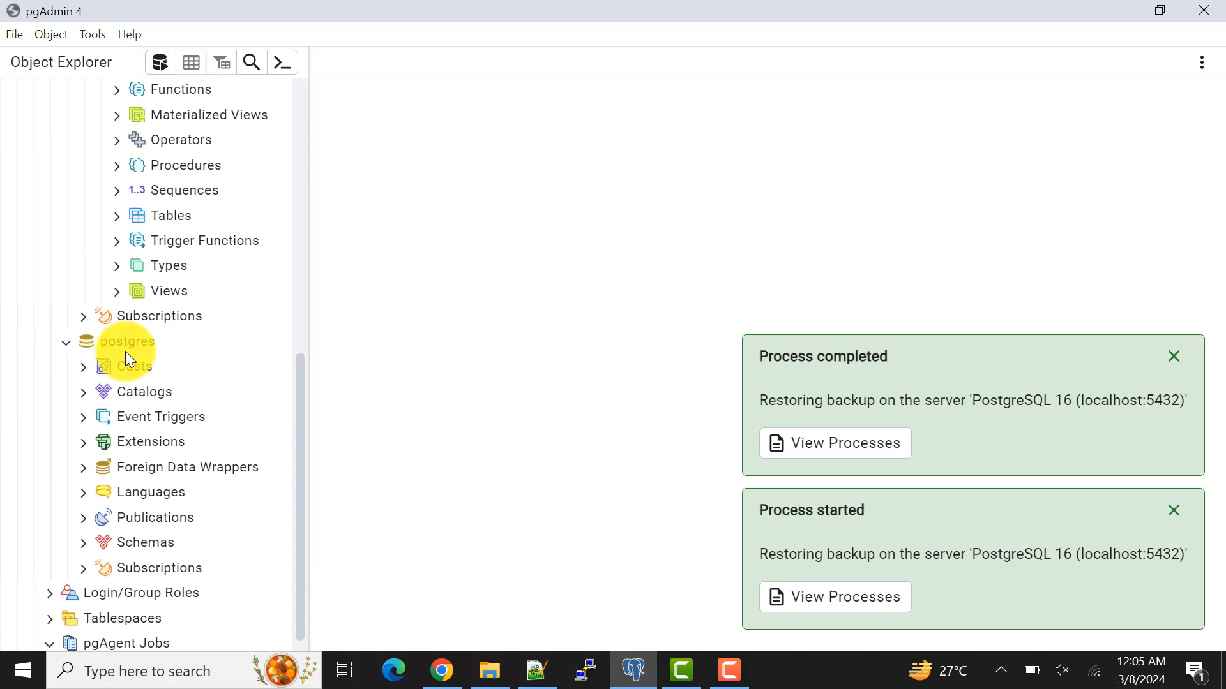
pyautogui.click(115, 291)
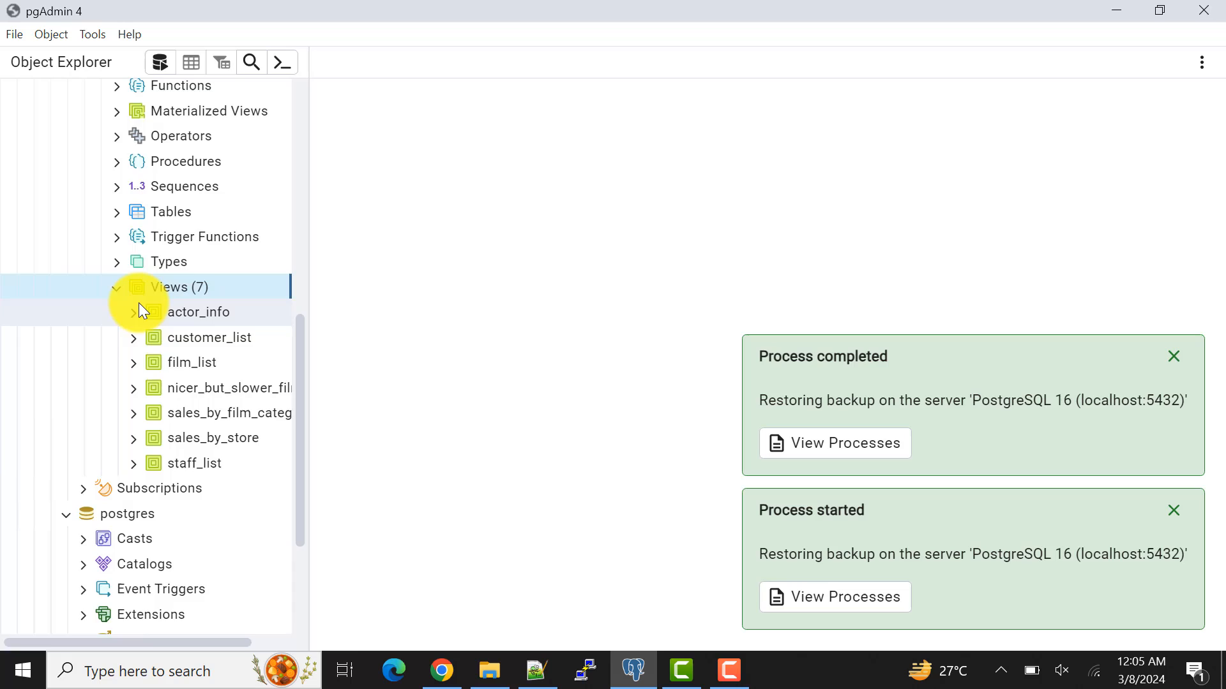
pyautogui.scroll(3)
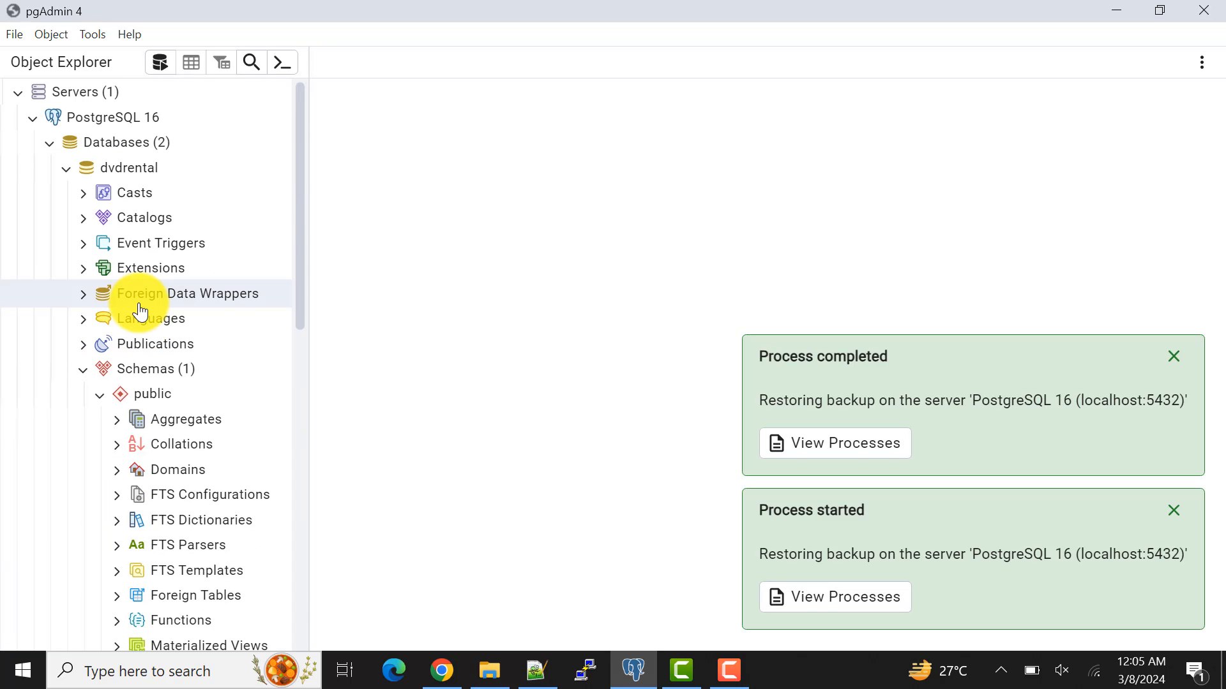
pyautogui.moveTo(86, 376)
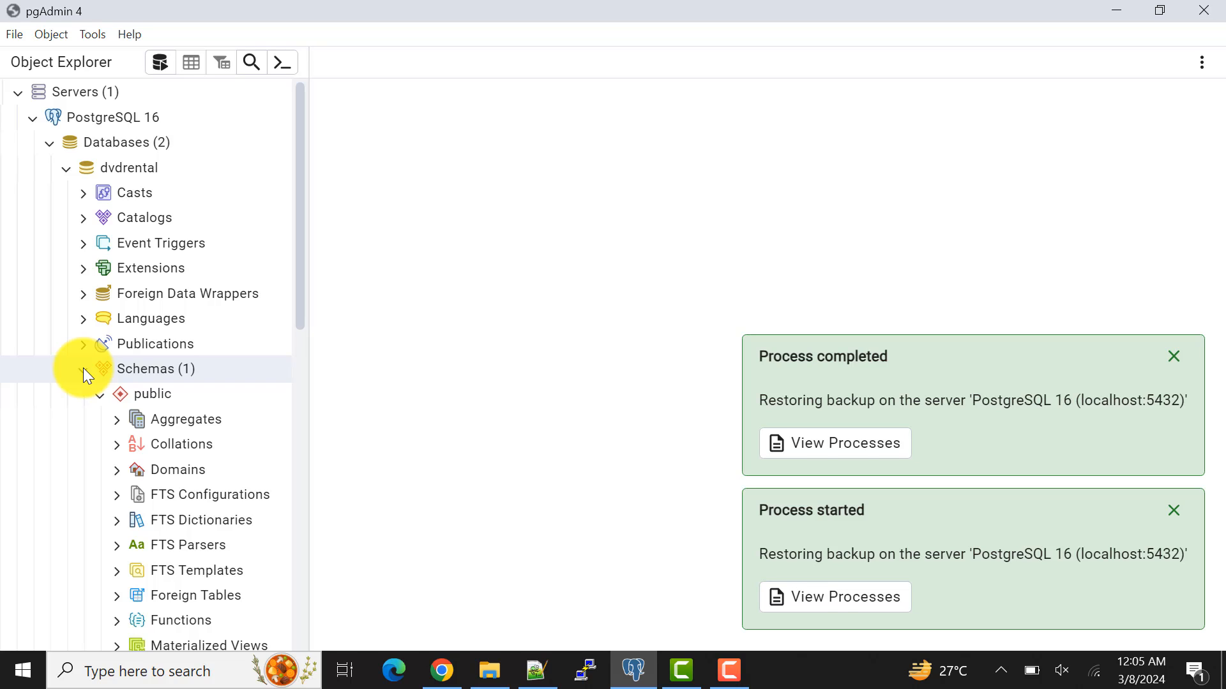
pyautogui.click(84, 368)
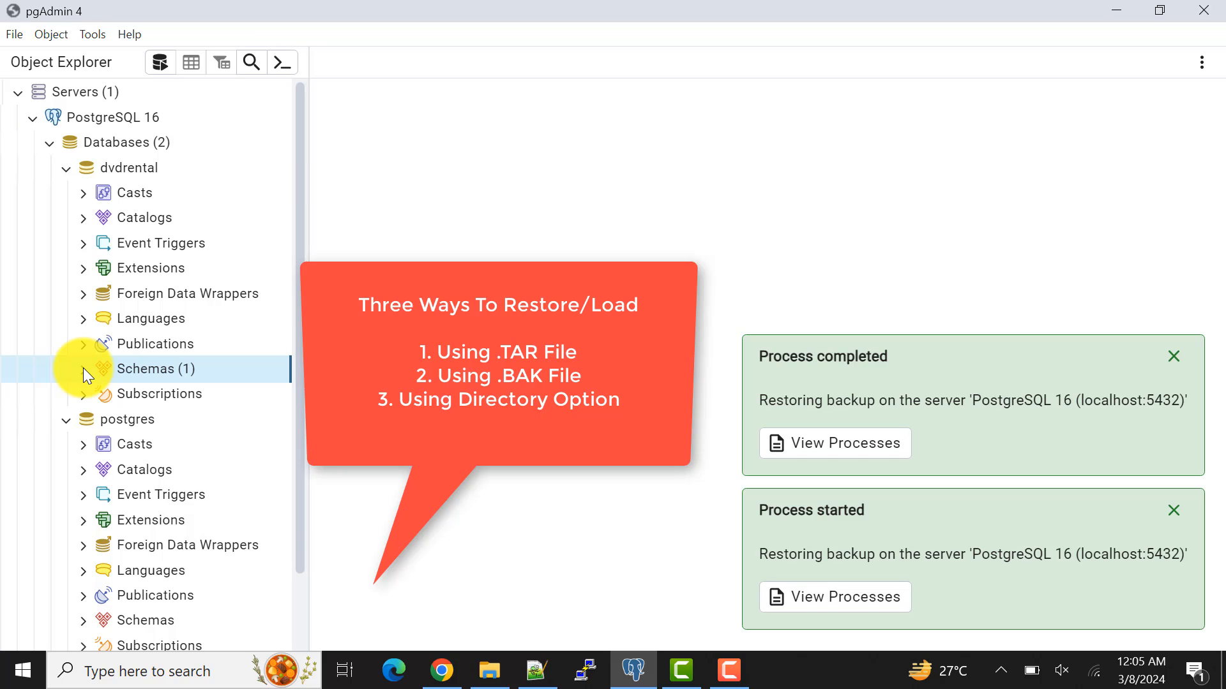
pyautogui.moveTo(1103, 369)
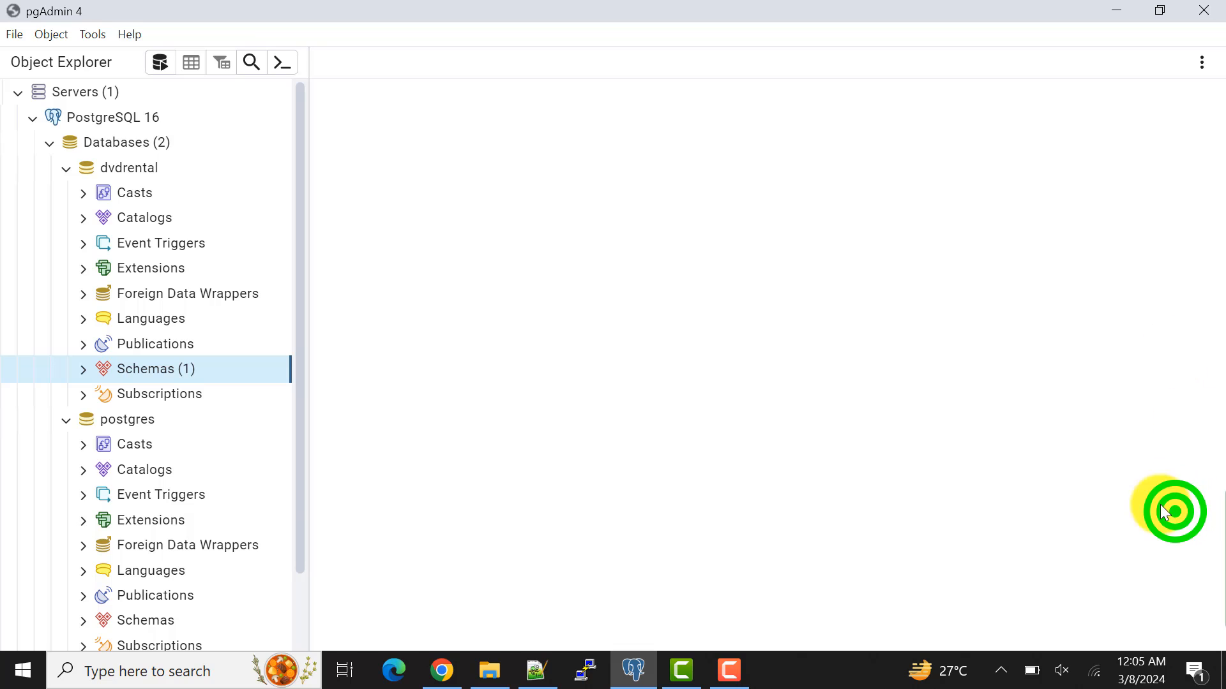
pyautogui.moveTo(936, 356)
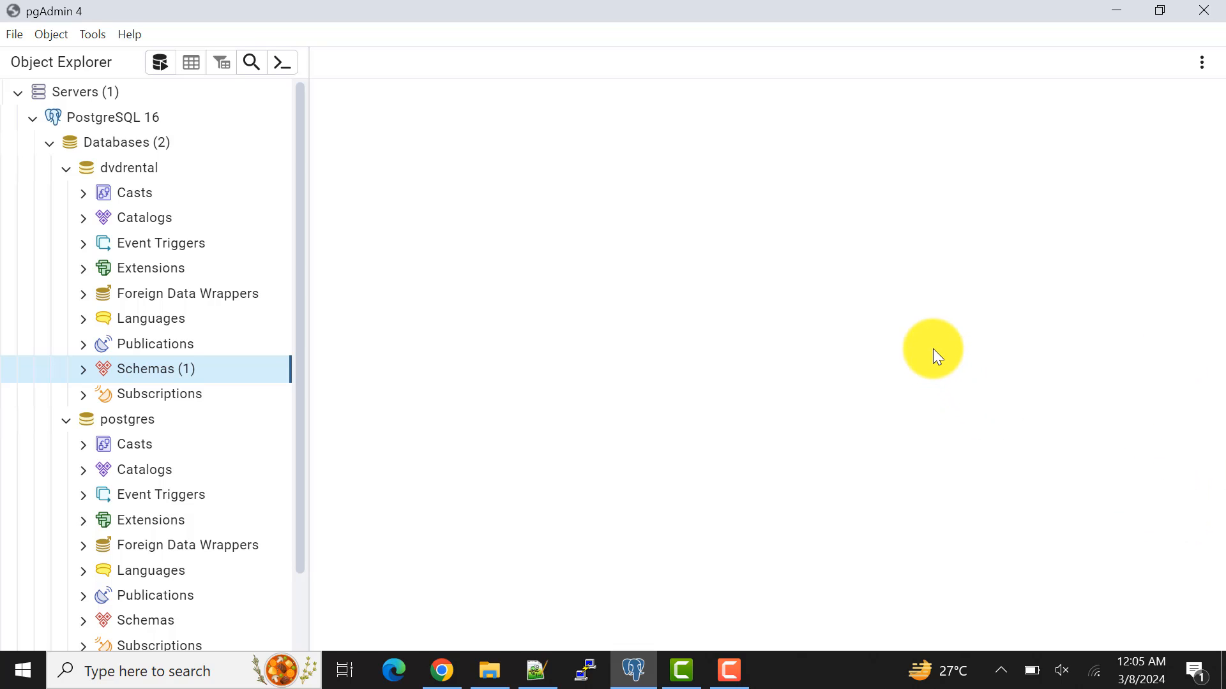
pyautogui.moveTo(330, 211)
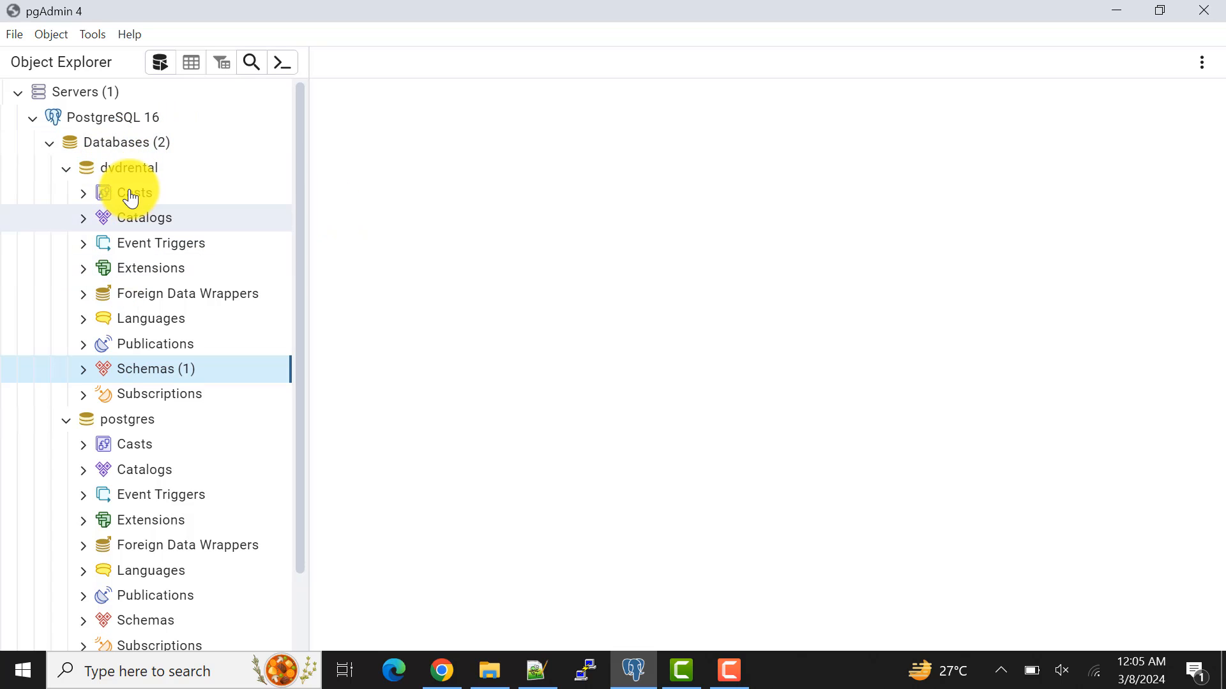
# Select the dvdrental database after the restore notifications are cleared
pyautogui.click(135, 168)
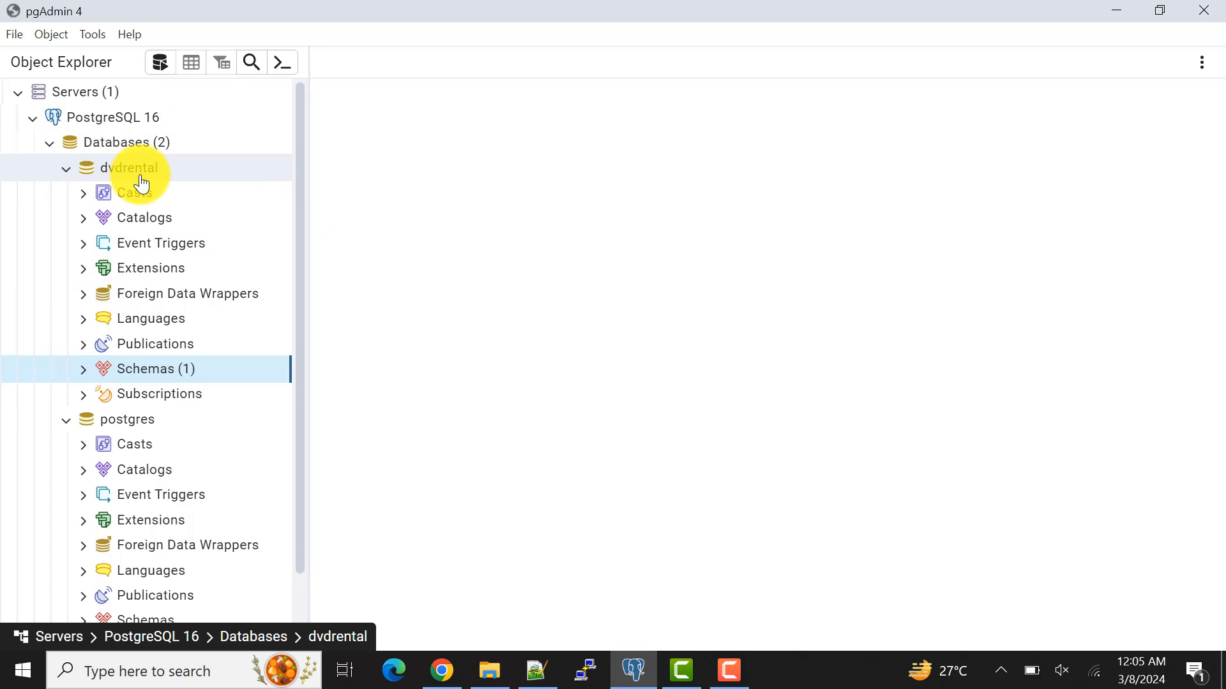